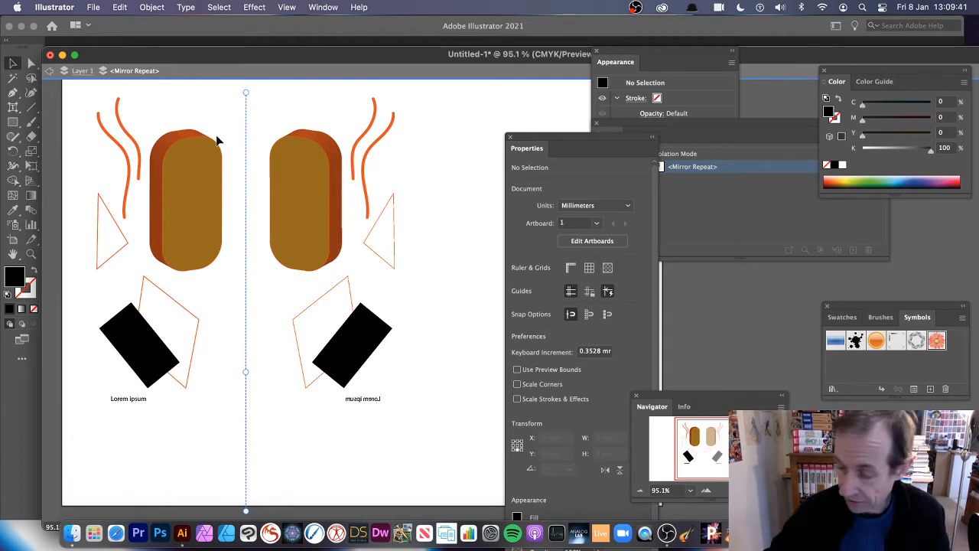
pyautogui.moveTo(134, 86)
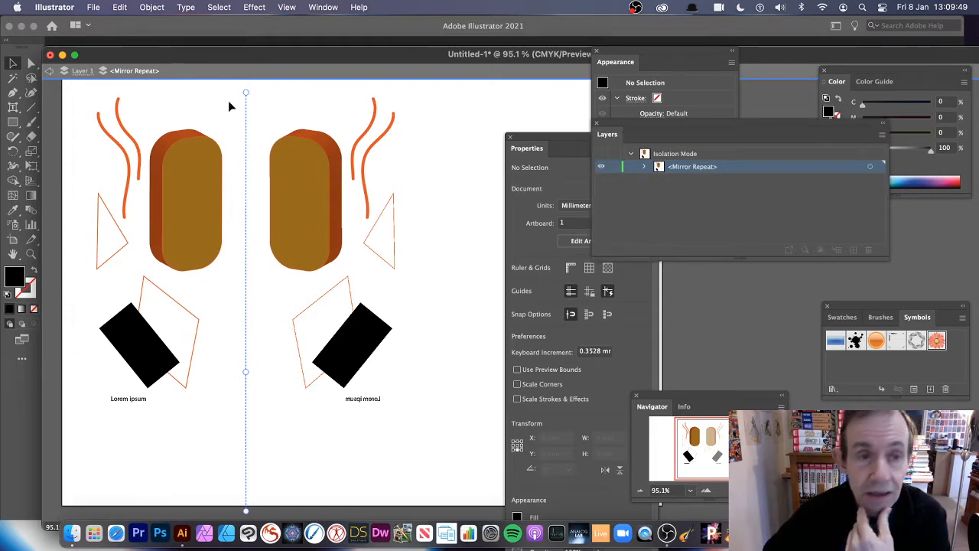
pyautogui.moveTo(196, 101)
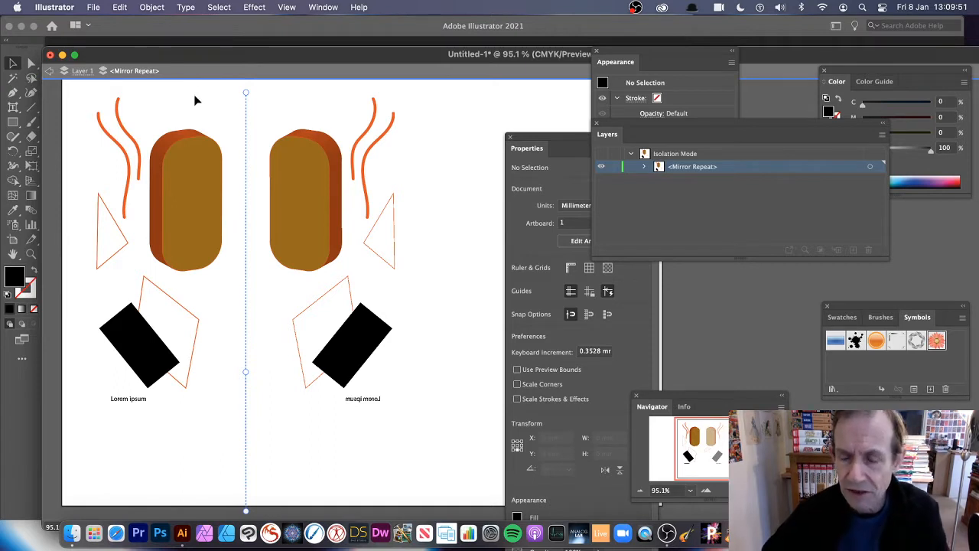
pyautogui.moveTo(207, 106)
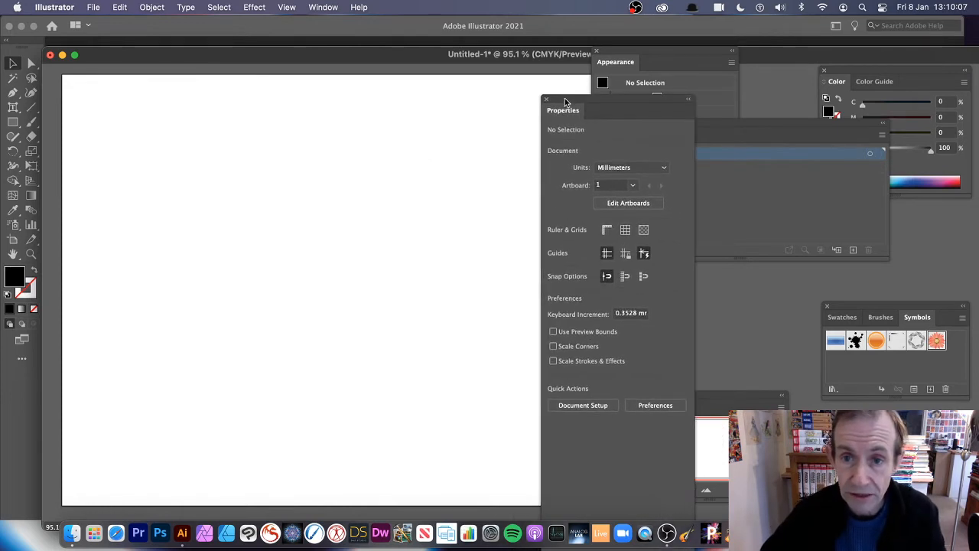
pyautogui.moveTo(15, 125)
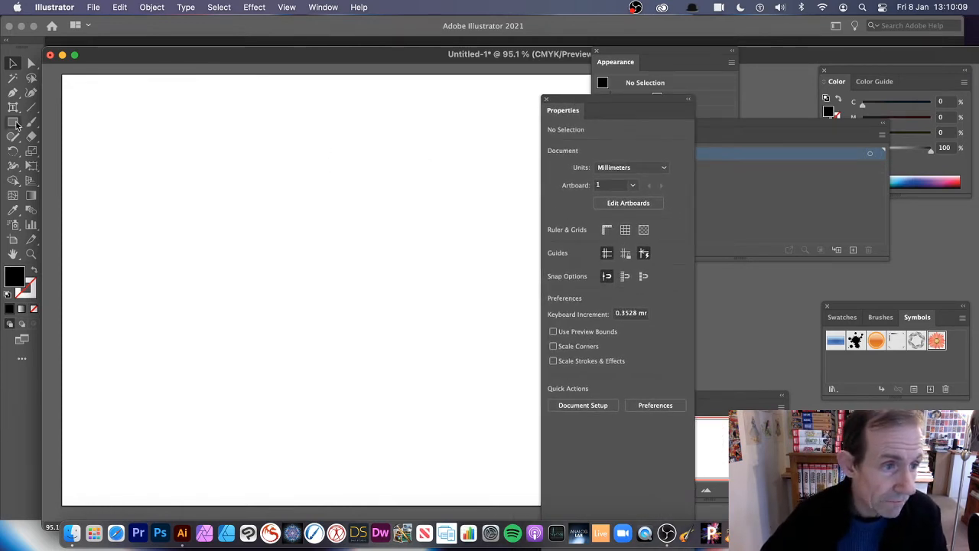
pyautogui.moveTo(13, 123)
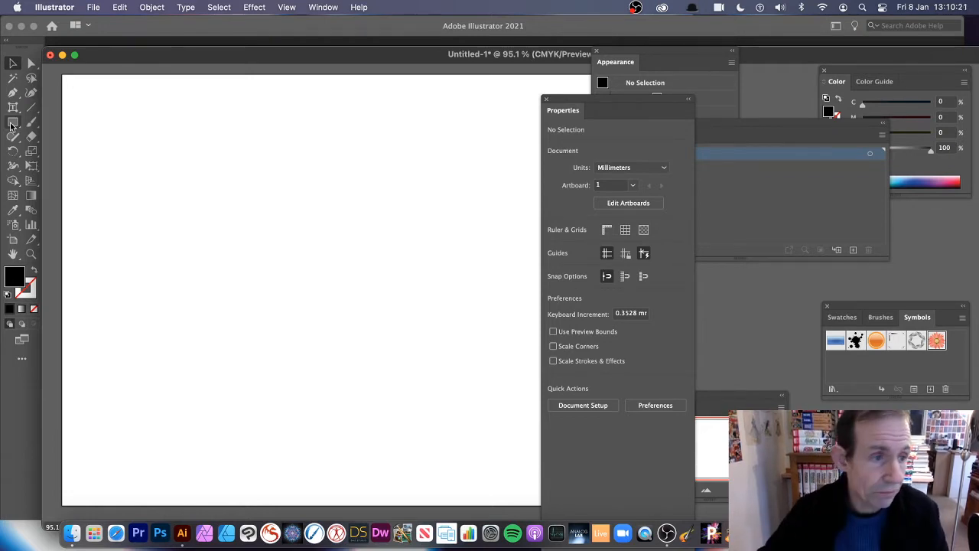
# Draw a tall black rectangle on the left side of the empty artboard
pyautogui.click(12, 122)
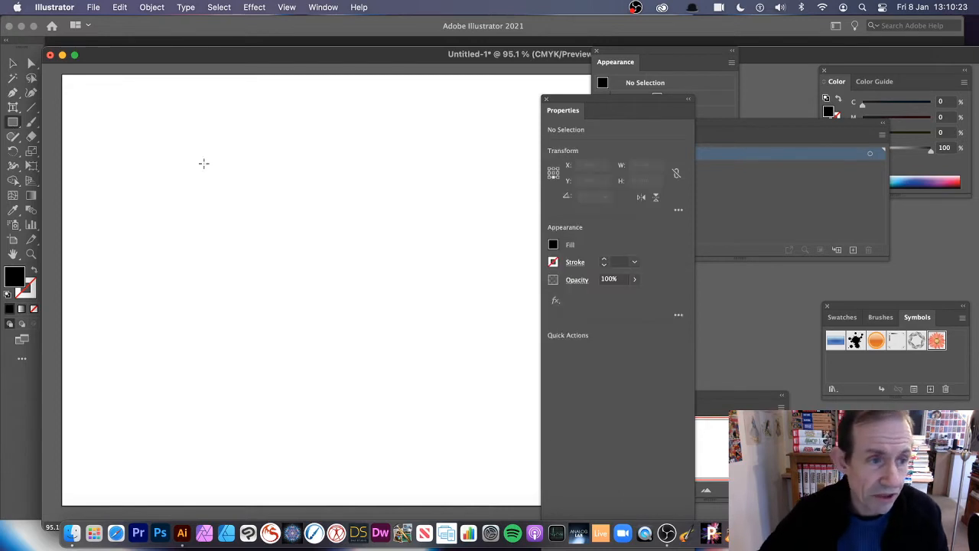
pyautogui.moveTo(194, 189); pyautogui.dragTo(267, 337)
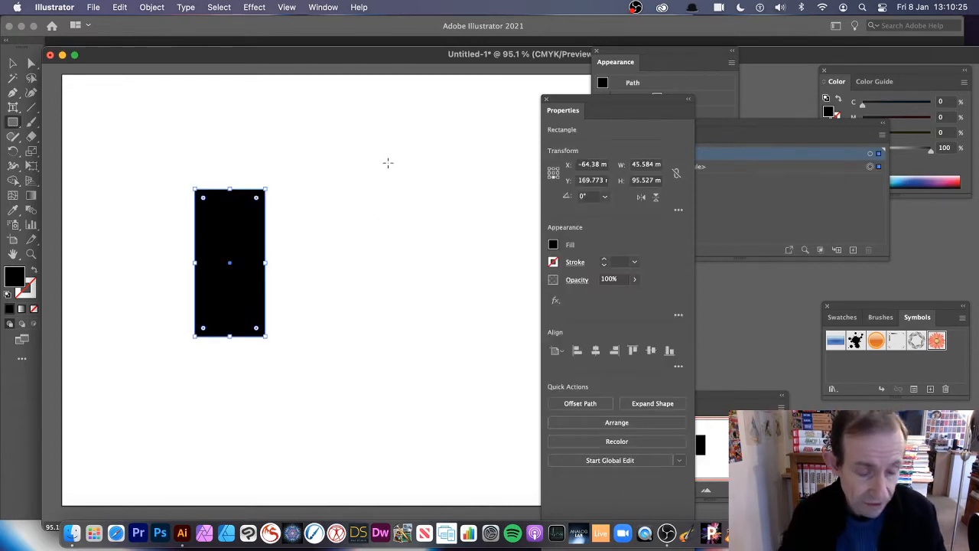
pyautogui.click(152, 7)
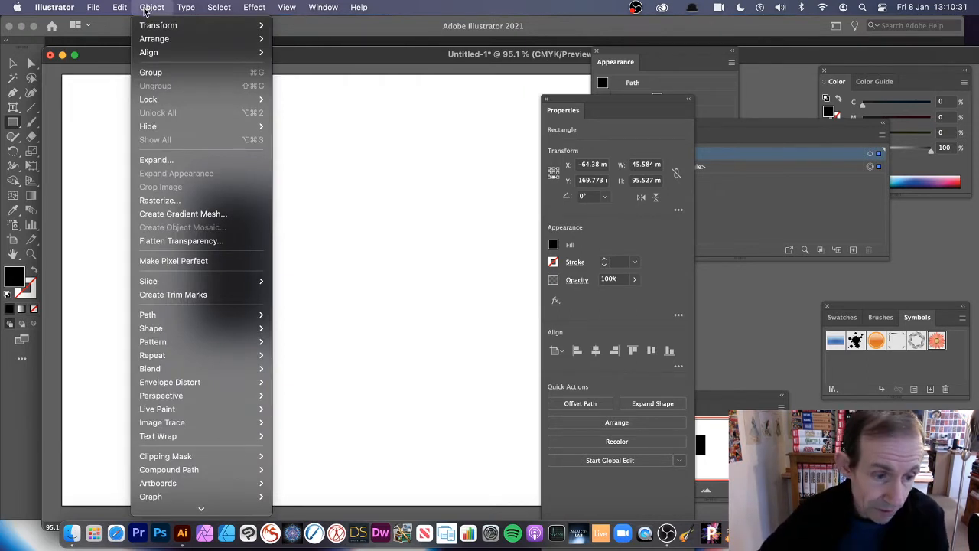
pyautogui.moveTo(152, 355)
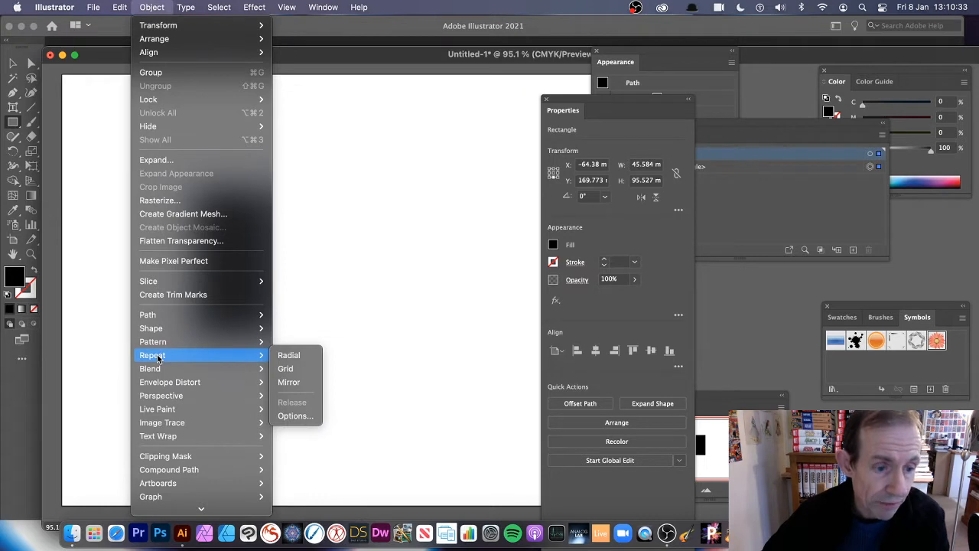
# Turn the rectangle into a Mirror Repeat and select its left copy for corner rounding
pyautogui.click(289, 381)
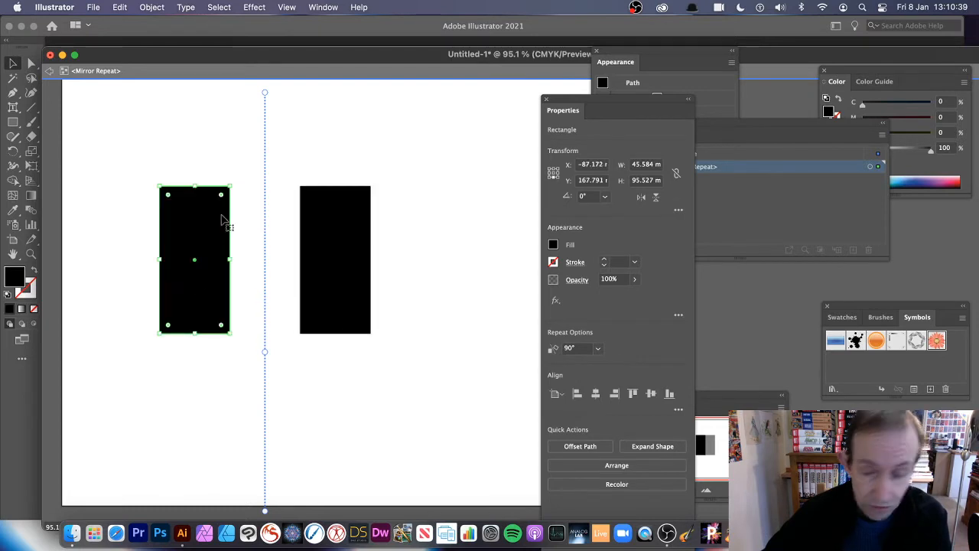
pyautogui.click(196, 205)
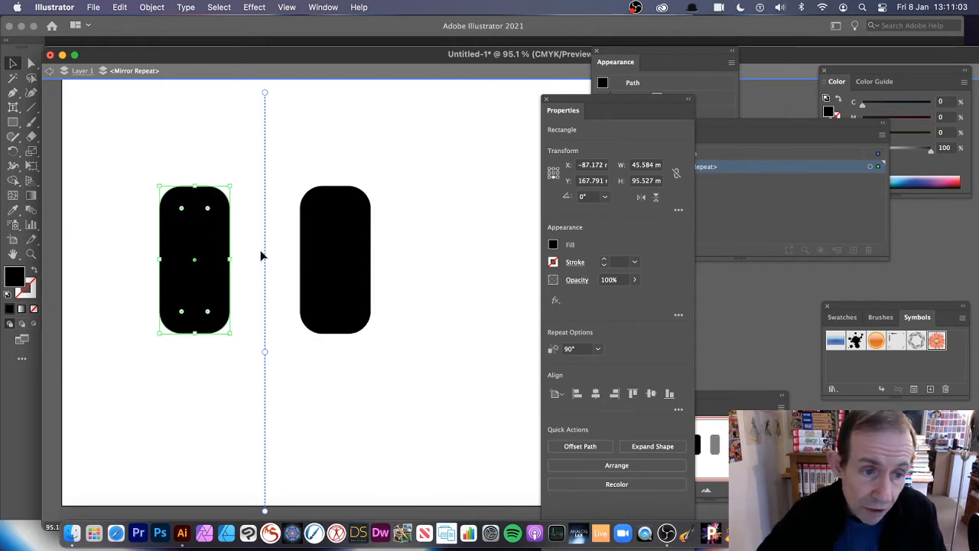
pyautogui.moveTo(172, 113)
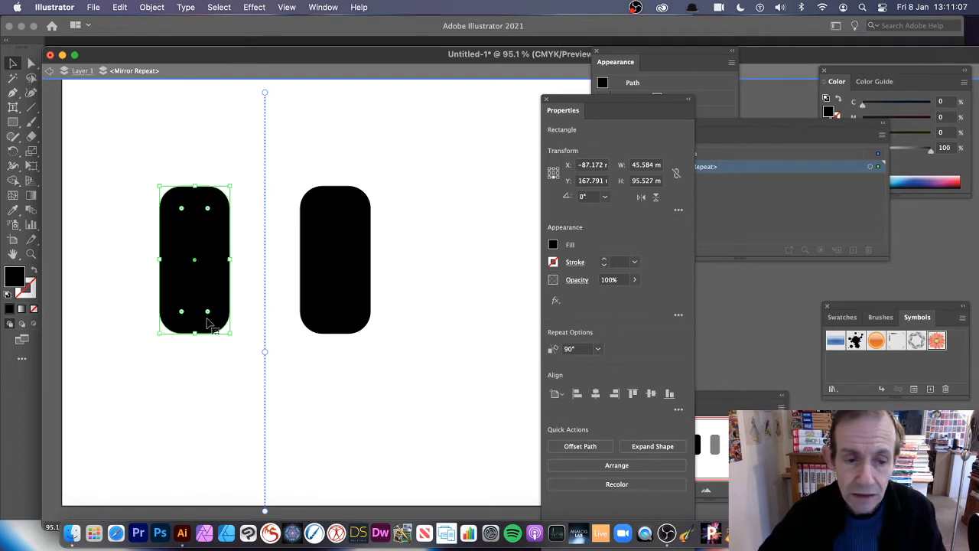
pyautogui.moveTo(356, 253)
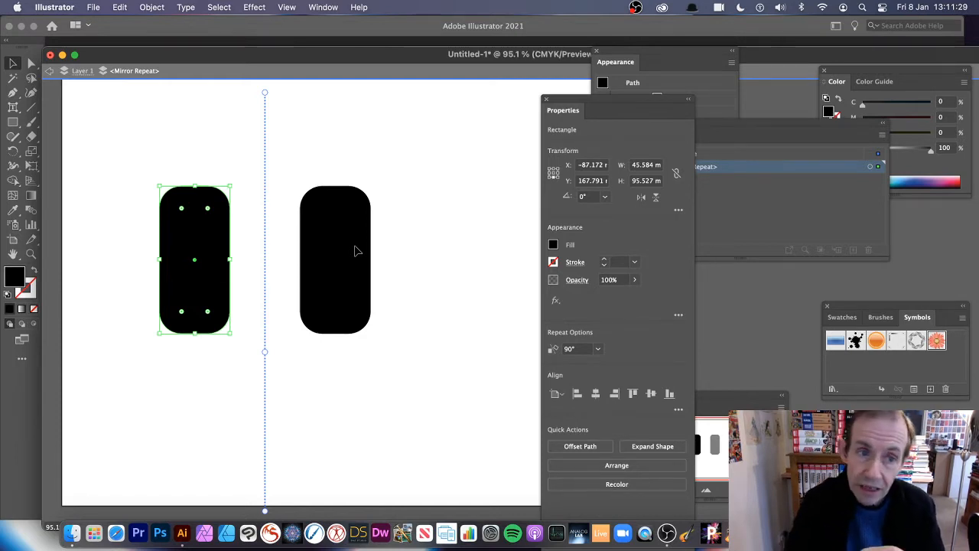
pyautogui.moveTo(547, 172)
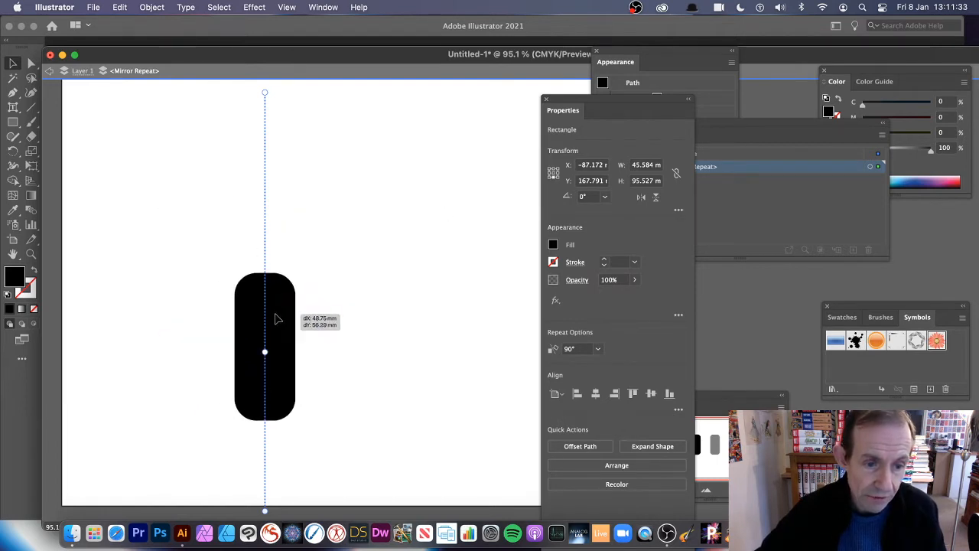
# Narrow and heighten the pill, then move both pills up close to the mirror axis
pyautogui.moveTo(265, 347); pyautogui.dragTo(184, 296)
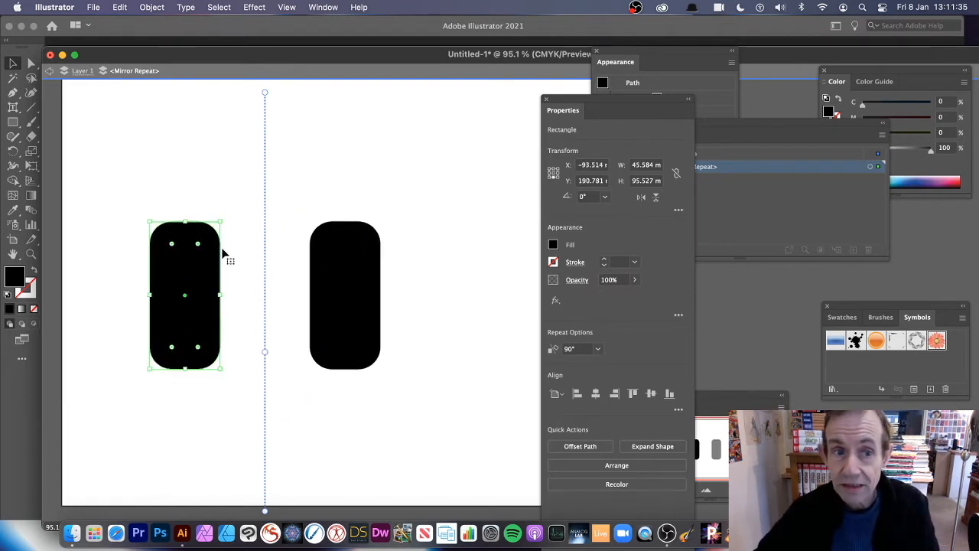
pyautogui.moveTo(232, 194)
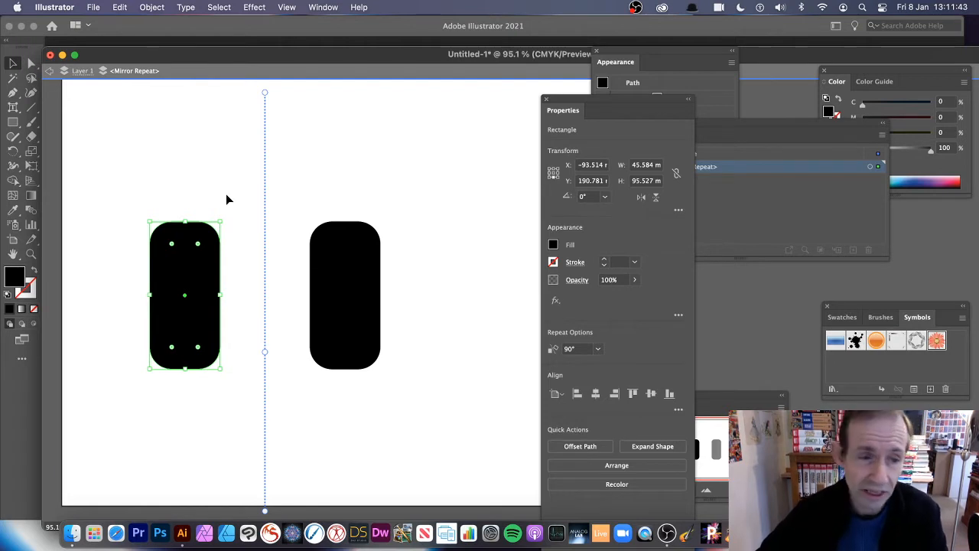
pyautogui.moveTo(223, 222); pyautogui.dragTo(198, 228)
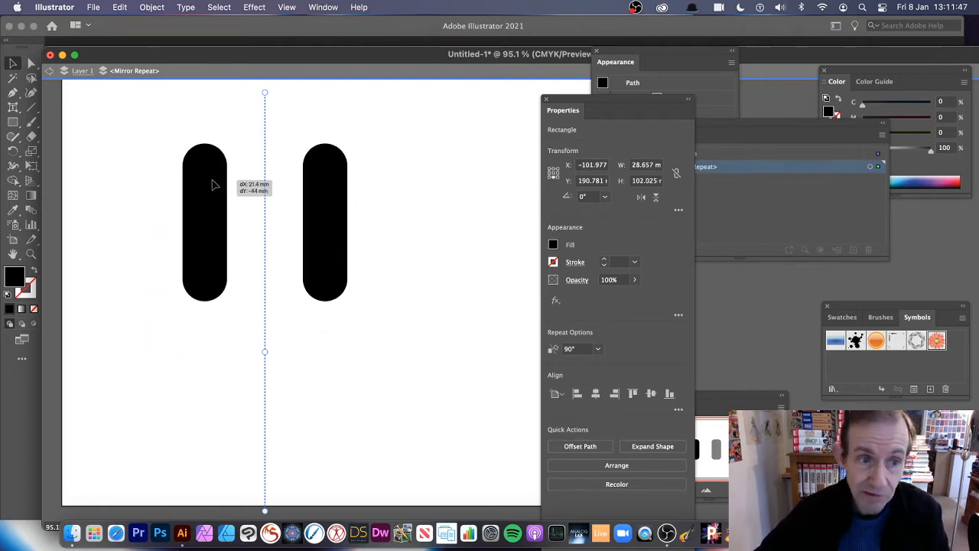
pyautogui.moveTo(214, 185); pyautogui.dragTo(210, 294)
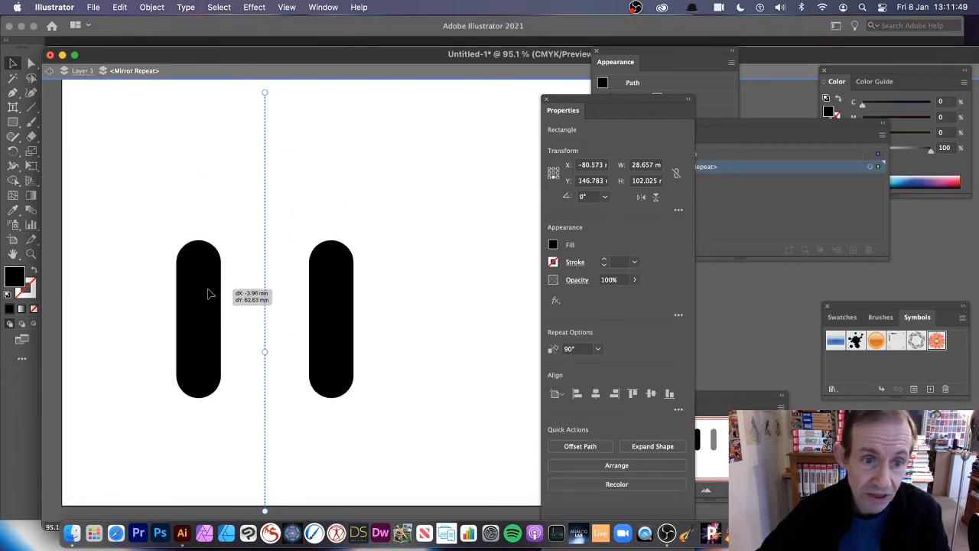
pyautogui.moveTo(199, 319); pyautogui.dragTo(199, 234)
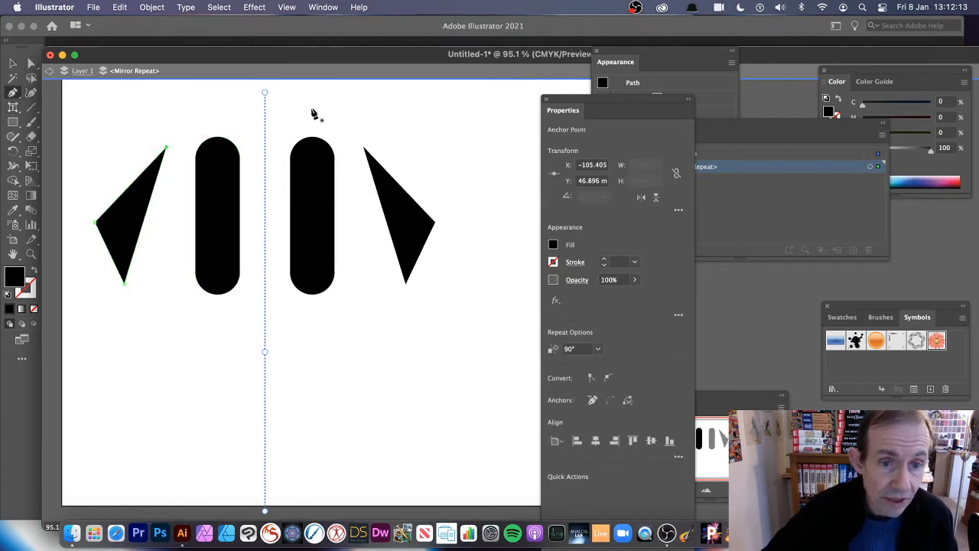
# Draw triangles beside and below the pills, then change the blob's fill to green
pyautogui.moveTo(339, 403); pyautogui.dragTo(446, 417)
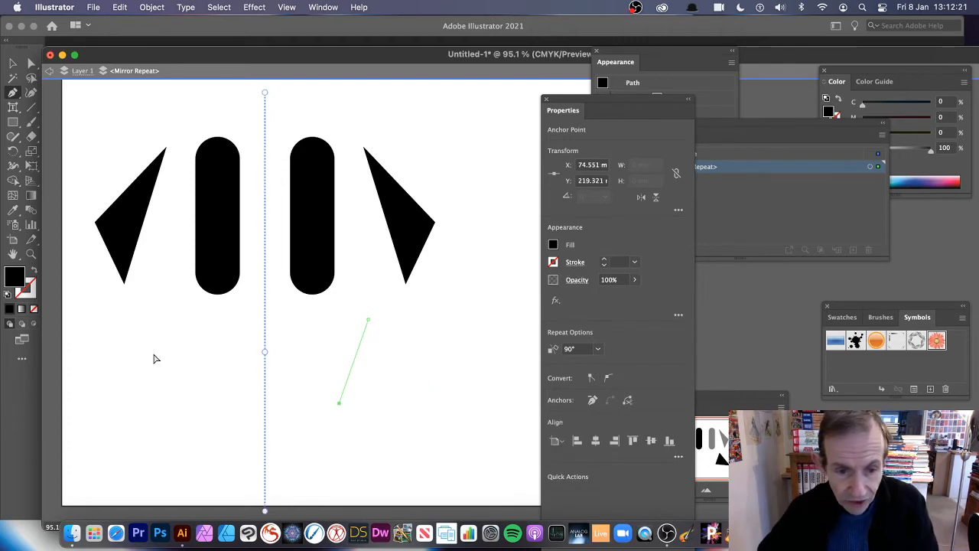
pyautogui.click(130, 222)
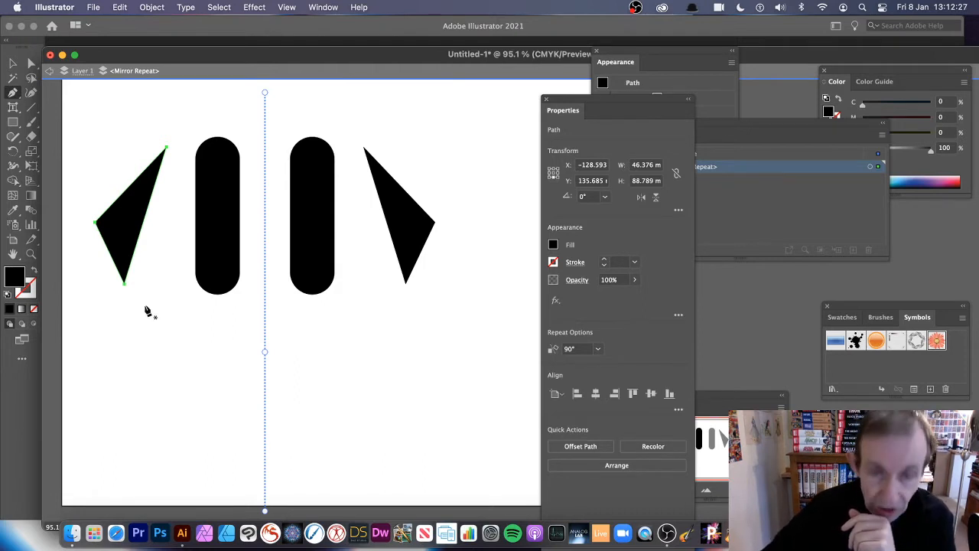
pyautogui.moveTo(145, 314)
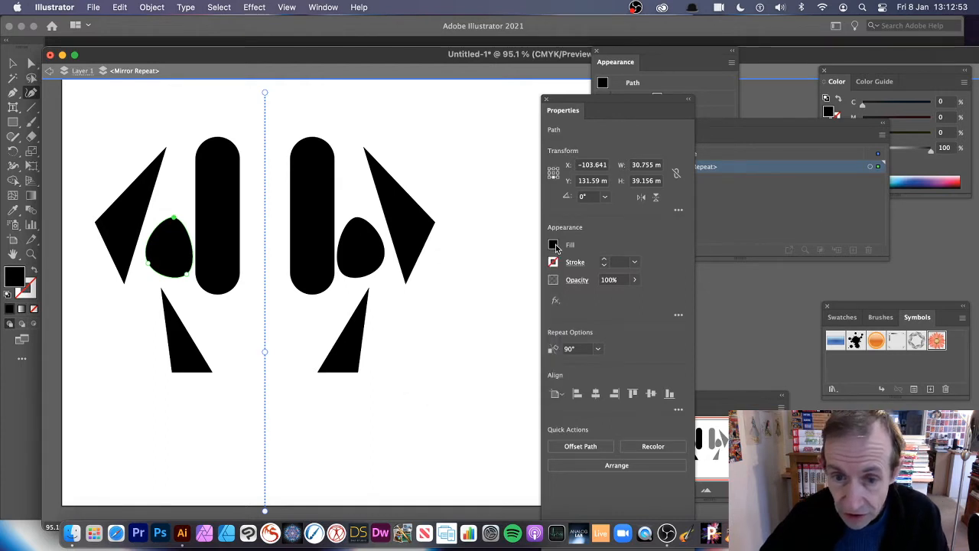
pyautogui.click(553, 244)
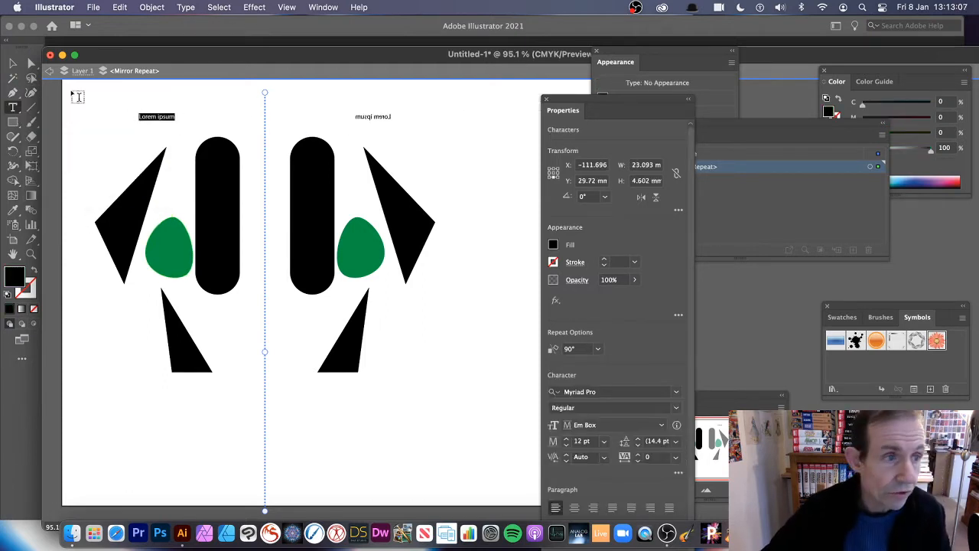
# Place 'Lorem ipsum' placeholder text, enlarge it, and drag it above the left pill
pyautogui.click(157, 116)
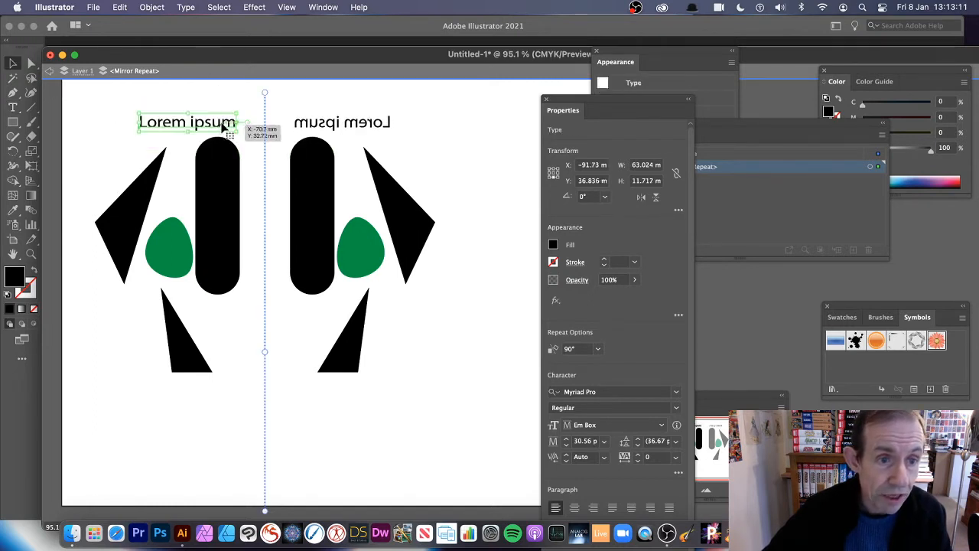
pyautogui.moveTo(187, 121); pyautogui.dragTo(164, 125)
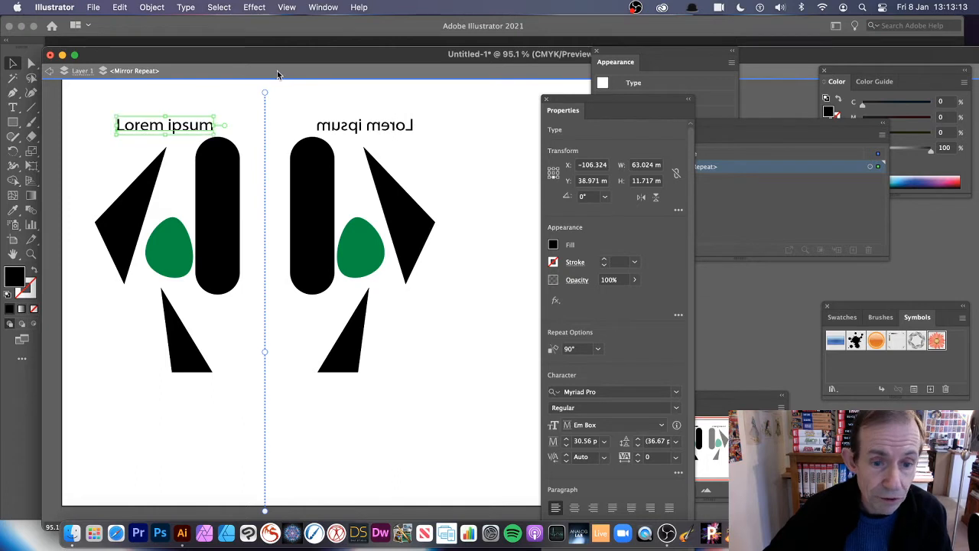
pyautogui.moveTo(168, 248); pyautogui.dragTo(122, 322)
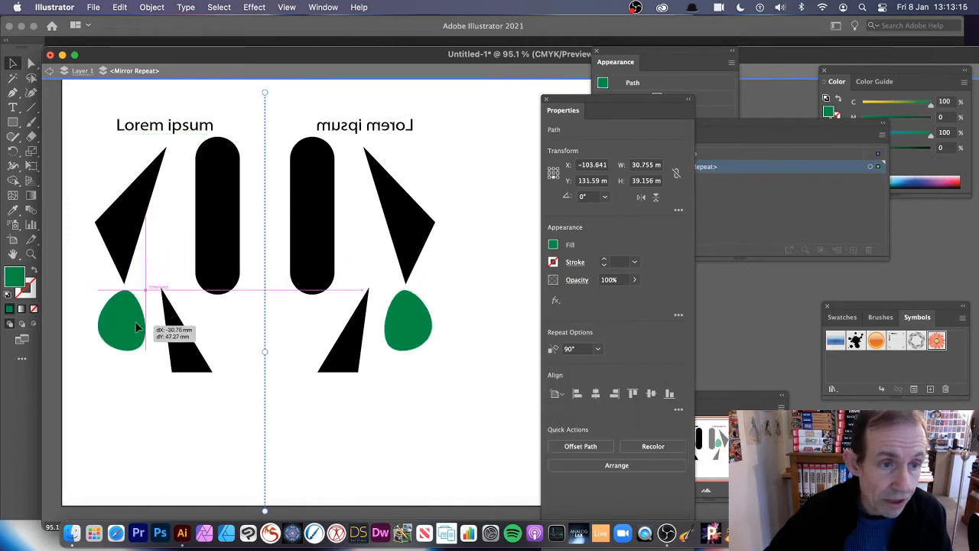
# Apply the 3D Extrude & Bevel effect to the green blob from the Effect menu
pyautogui.click(254, 7)
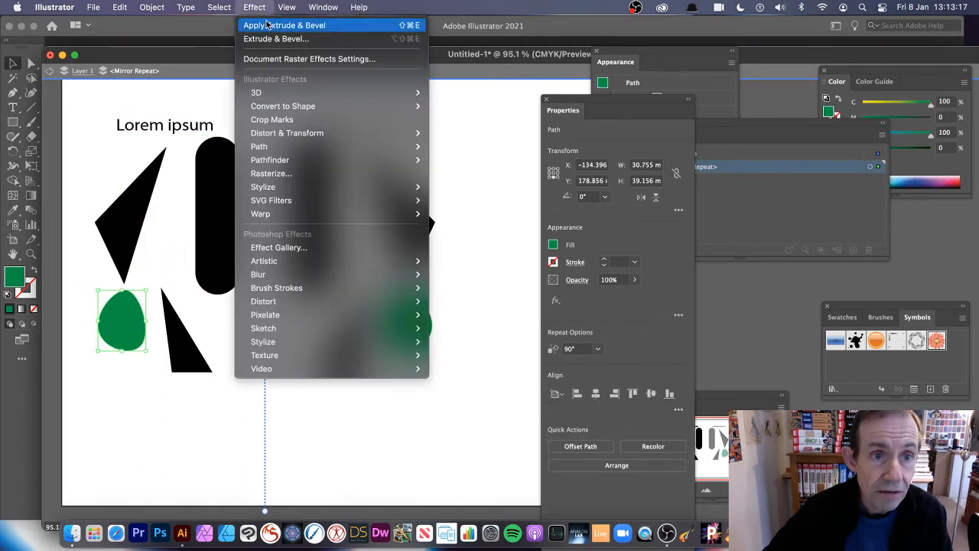
pyautogui.click(284, 25)
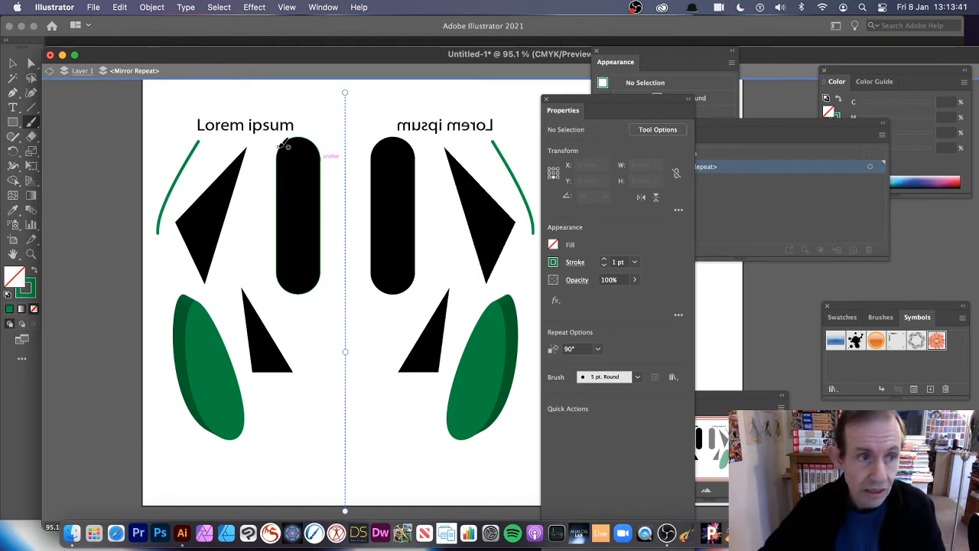
# Drag the angled 'Lorem ipsum' text down onto the black bar
pyautogui.click(245, 125)
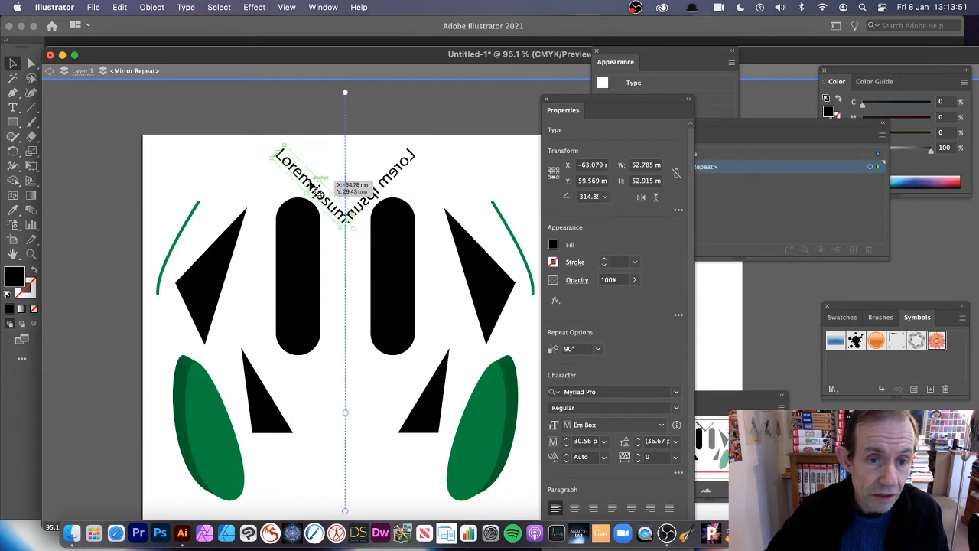
pyautogui.moveTo(337, 184); pyautogui.dragTo(345, 322)
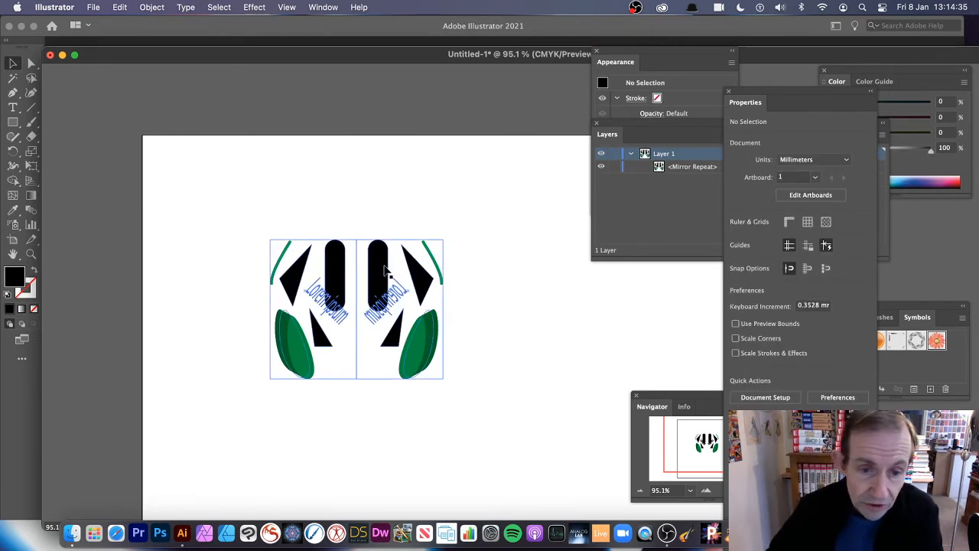
# Inside the Mirror Repeat, push the left half from the axis and raise the black bar
pyautogui.doubleClick(356, 306)
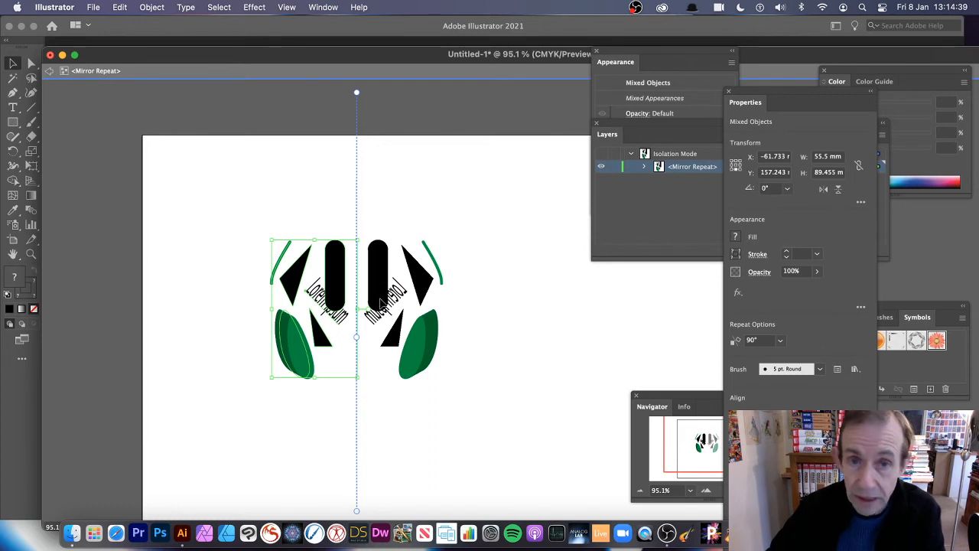
pyautogui.moveTo(345, 268)
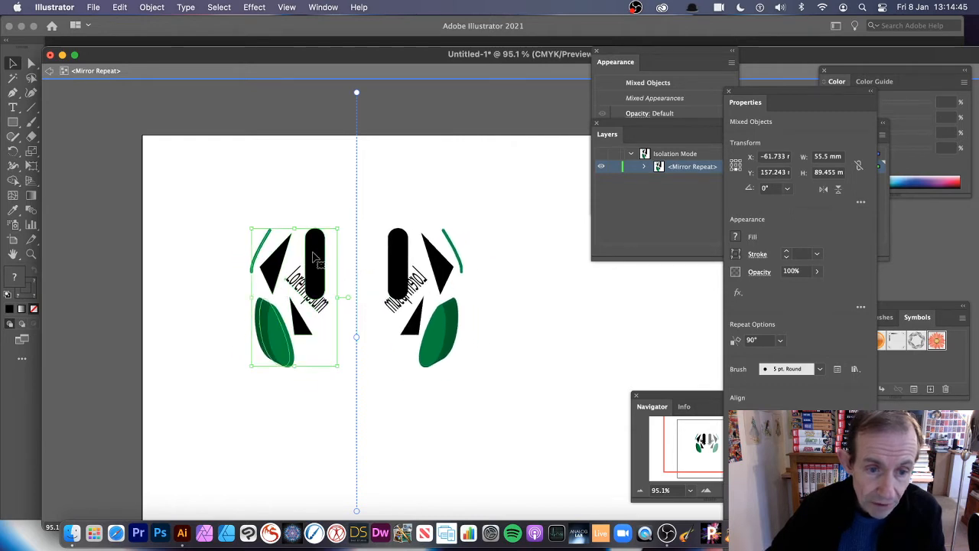
pyautogui.moveTo(314, 260); pyautogui.dragTo(308, 204)
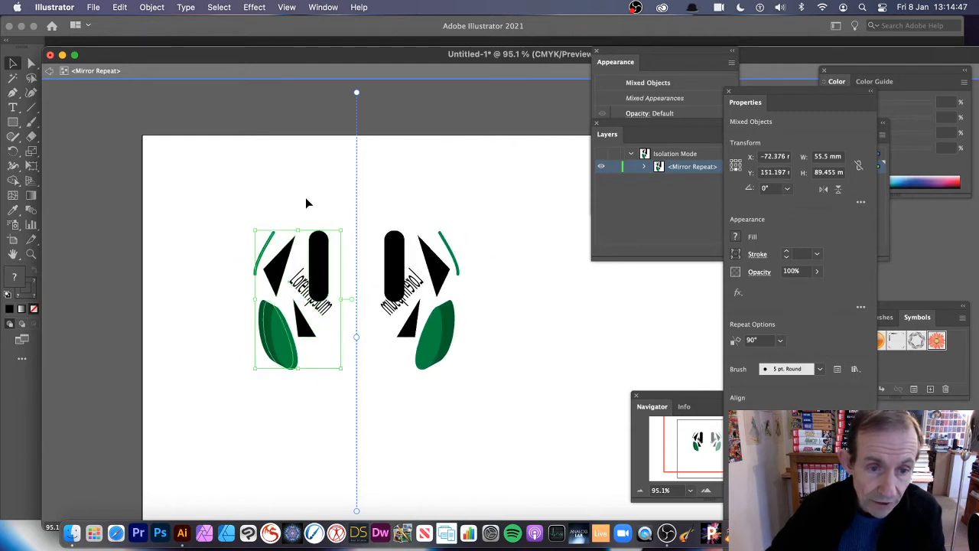
pyautogui.doubleClick(318, 275)
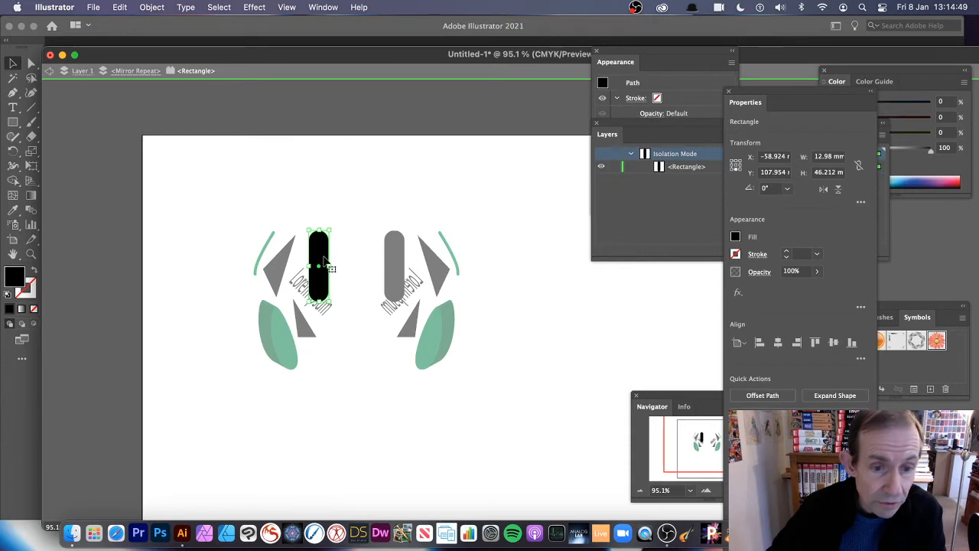
pyautogui.moveTo(317, 264); pyautogui.dragTo(316, 225)
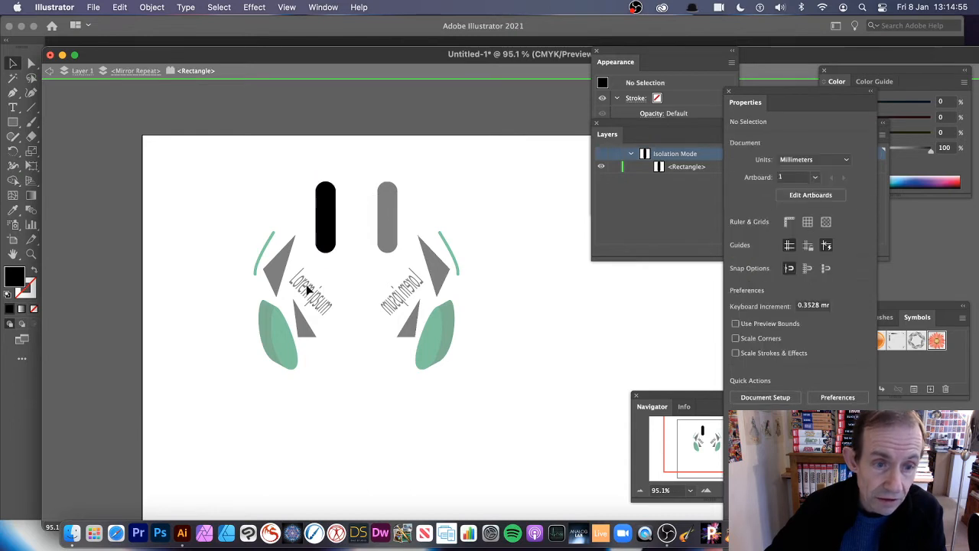
# Go back one level, scale up 'Lorem ipsum', apply Didot, and drag the axis handle sideways
pyautogui.click(134, 71)
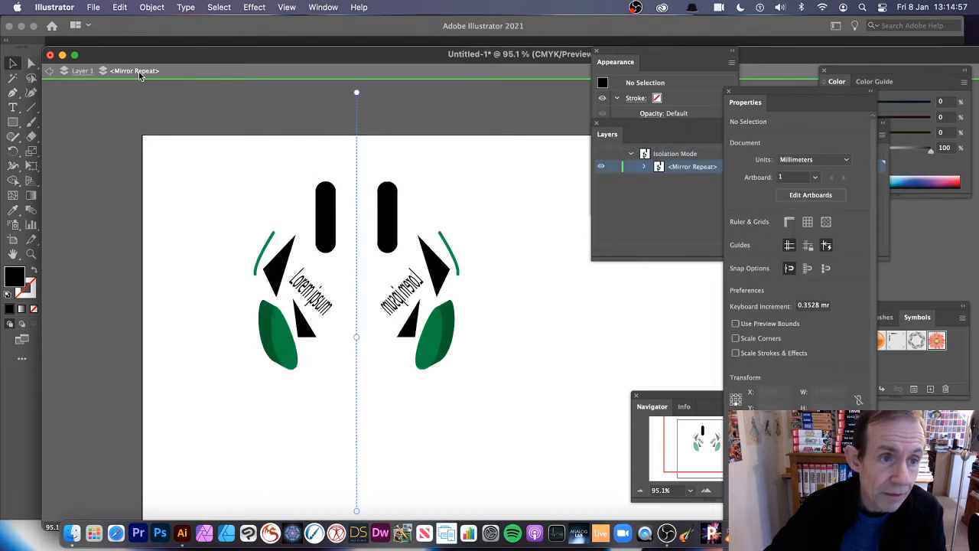
pyautogui.click(310, 294)
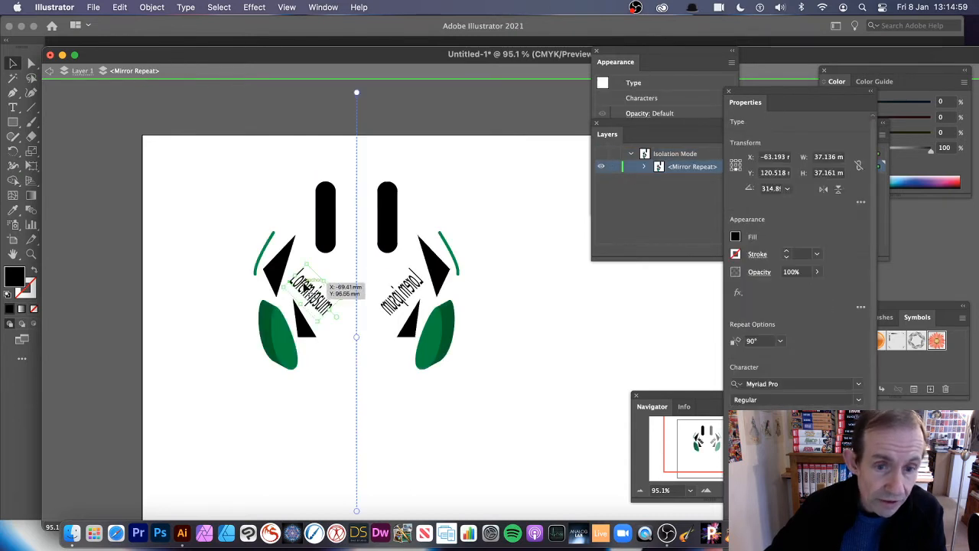
pyautogui.moveTo(310, 291); pyautogui.dragTo(317, 276)
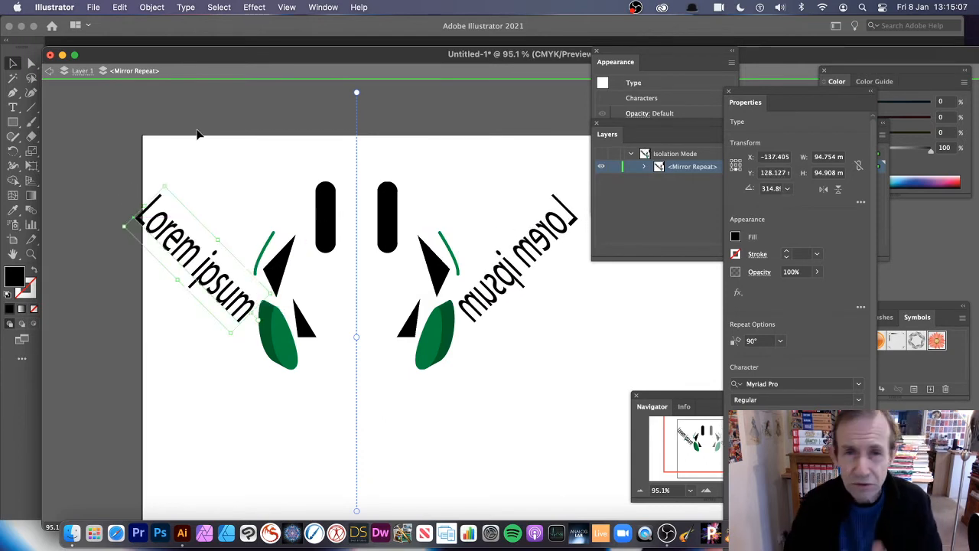
pyautogui.moveTo(154, 125)
pyautogui.write('Didot')
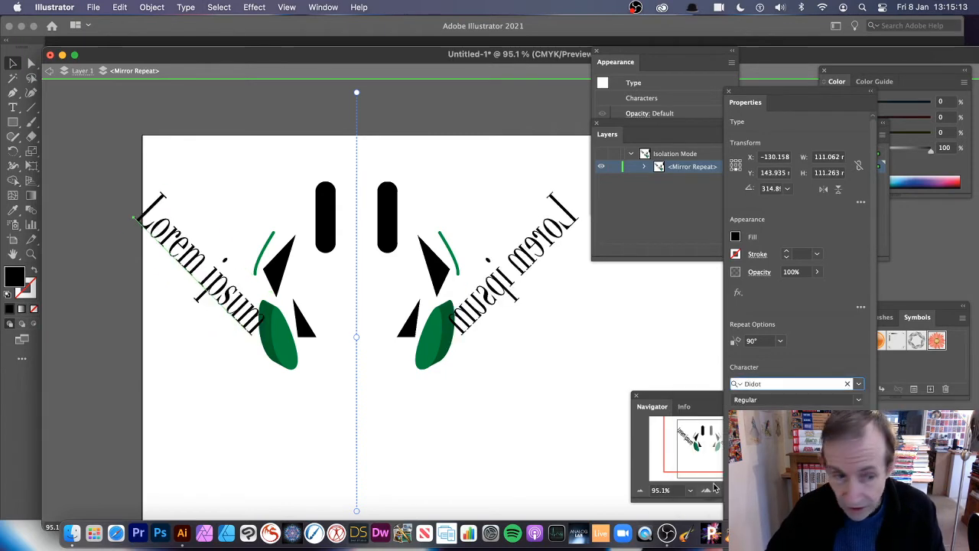
pyautogui.click(214, 268)
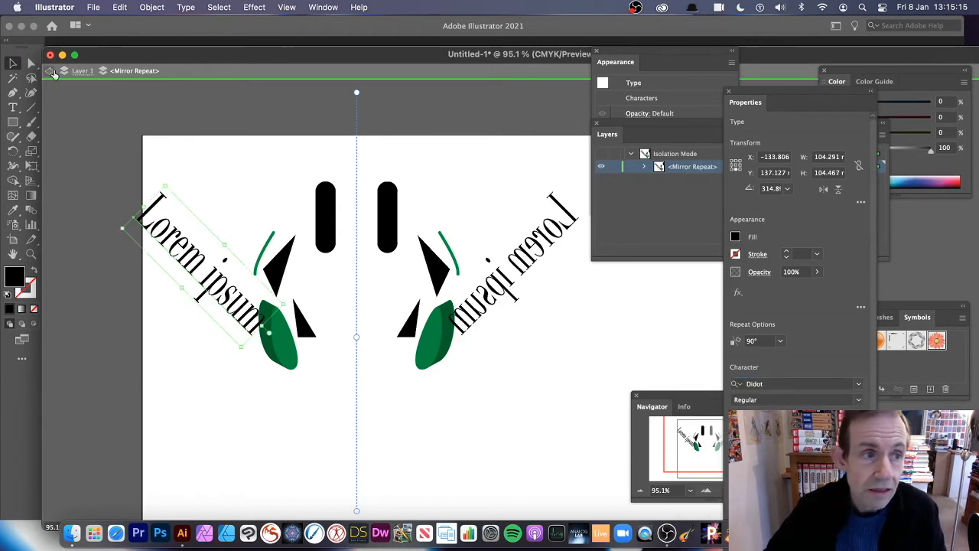
pyautogui.moveTo(54, 77)
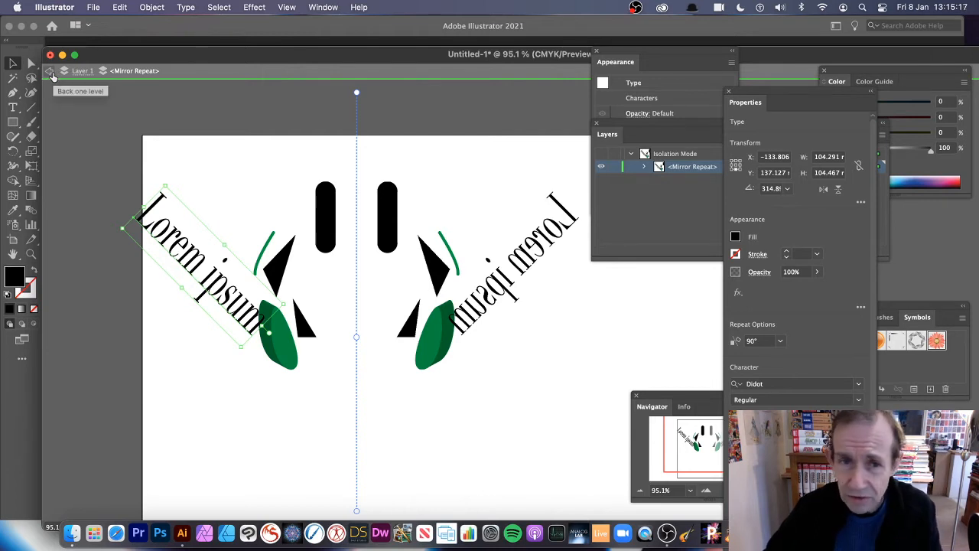
pyautogui.moveTo(354, 100)
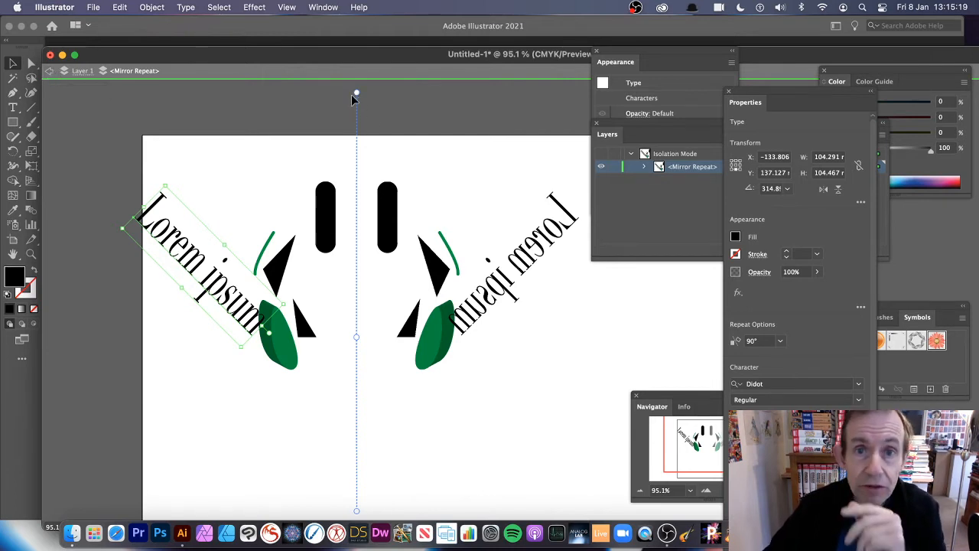
pyautogui.moveTo(355, 93); pyautogui.dragTo(388, 92)
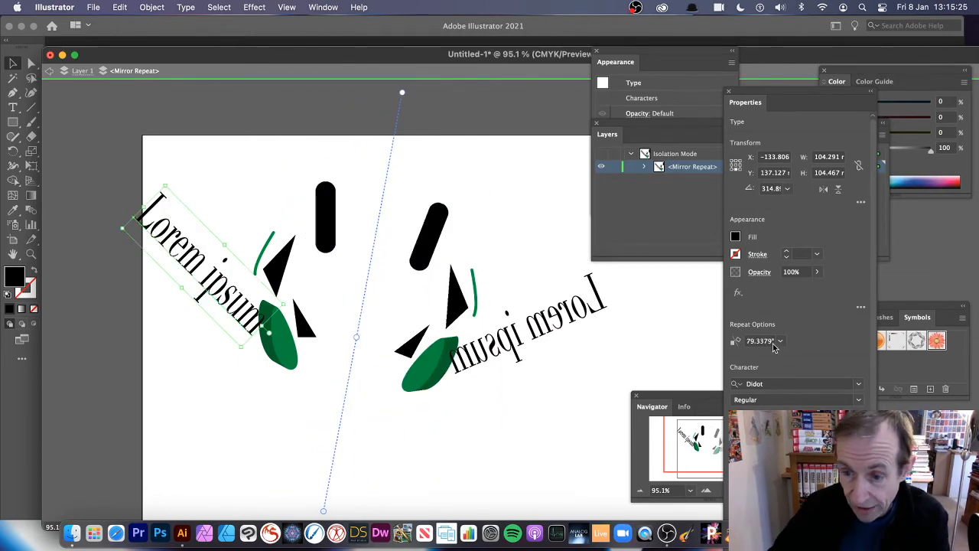
pyautogui.moveTo(700, 325)
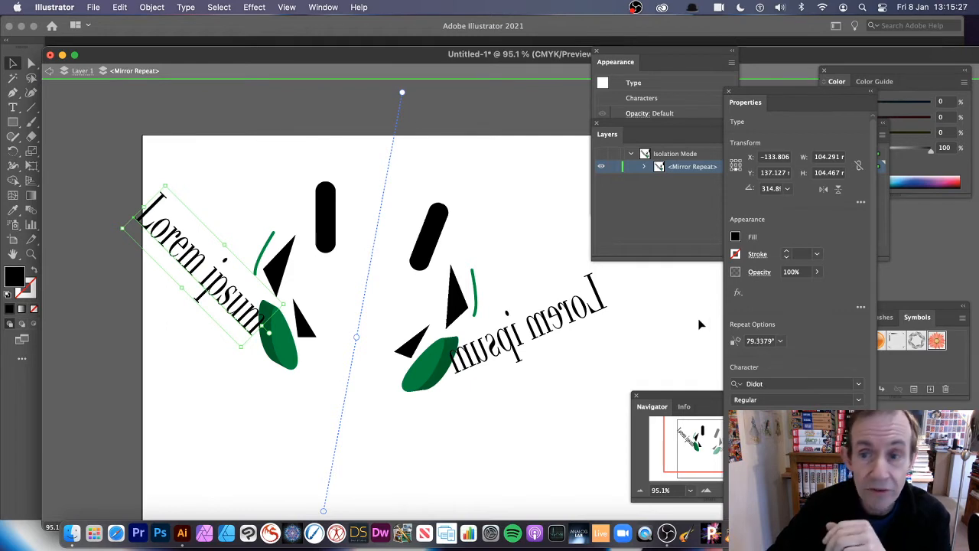
pyautogui.moveTo(520, 133)
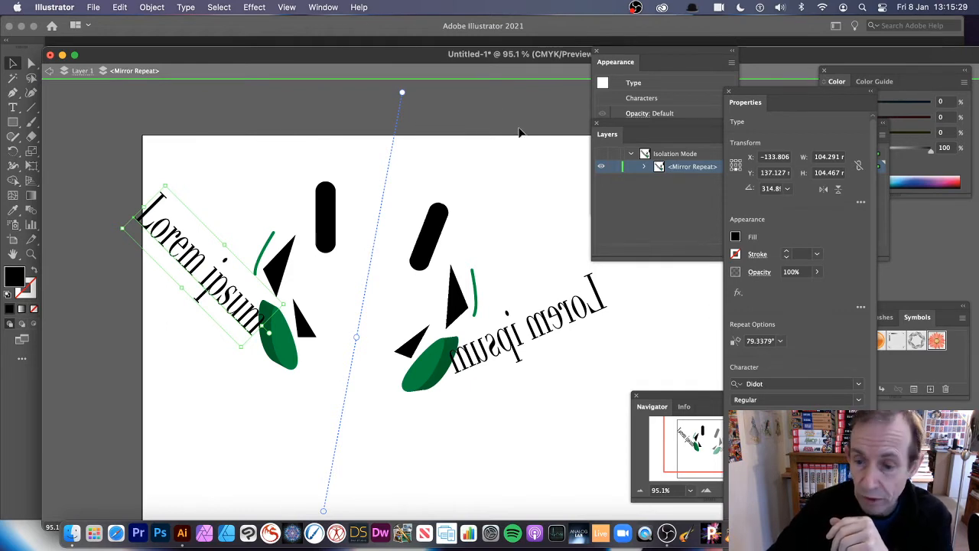
pyautogui.moveTo(341, 45)
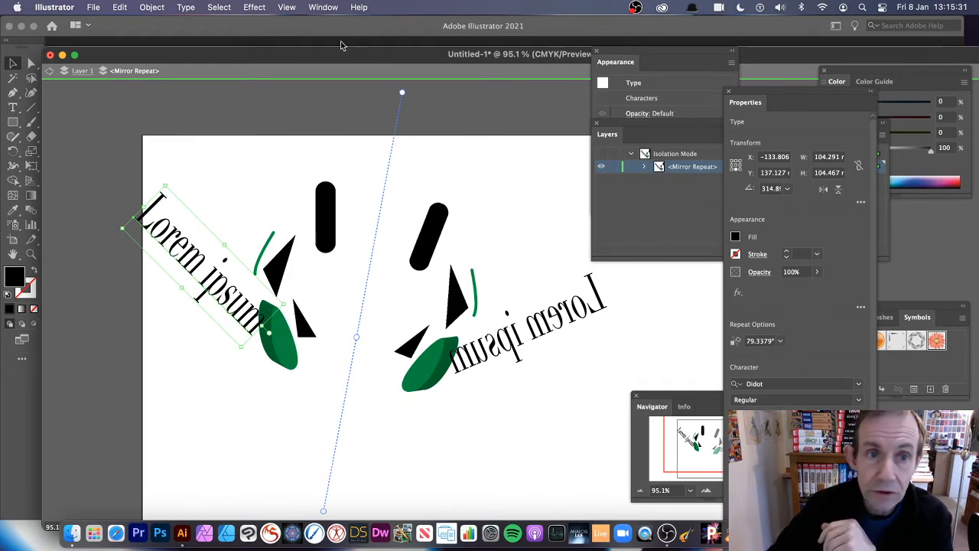
# Undo the axis tilt so Repeat Options shows the mirror axis at 90° again
pyautogui.click(322, 7)
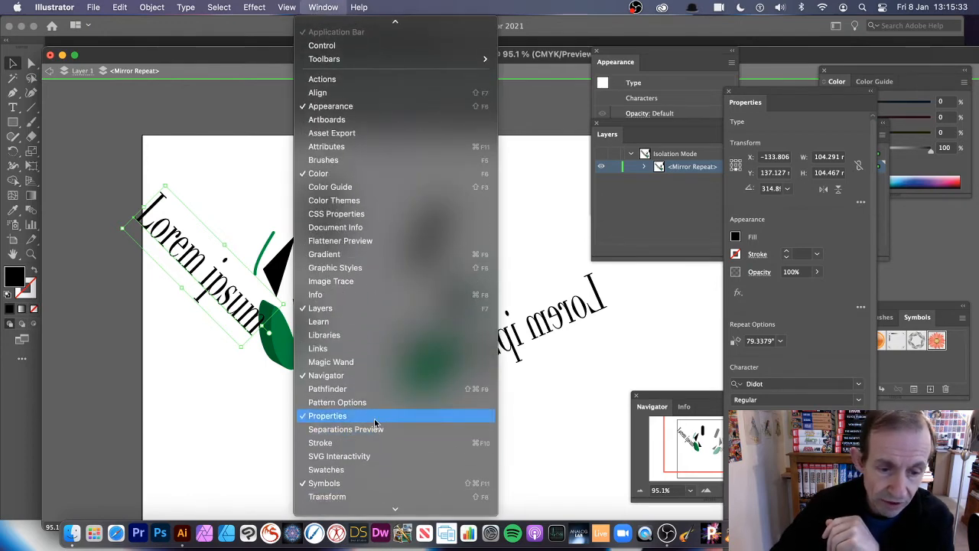
pyautogui.click(327, 416)
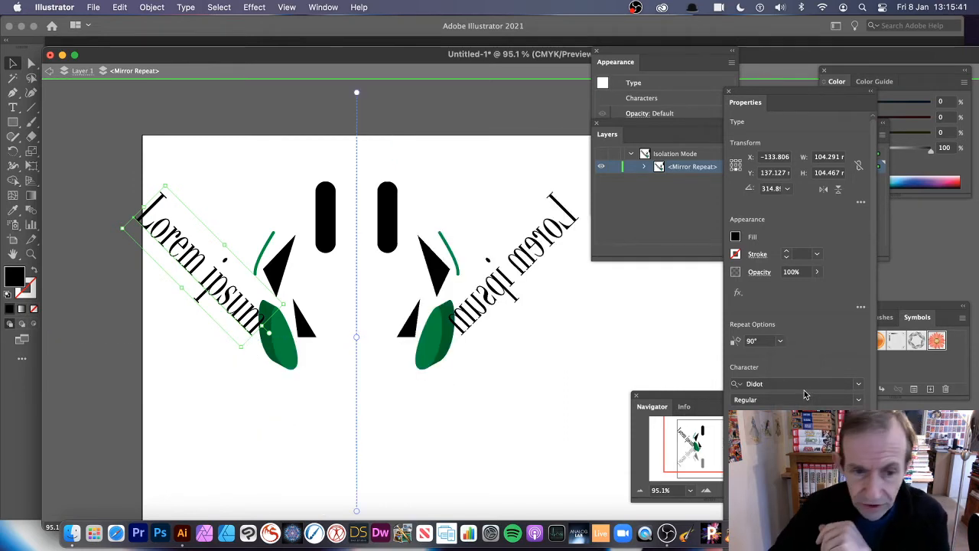
pyautogui.moveTo(379, 98)
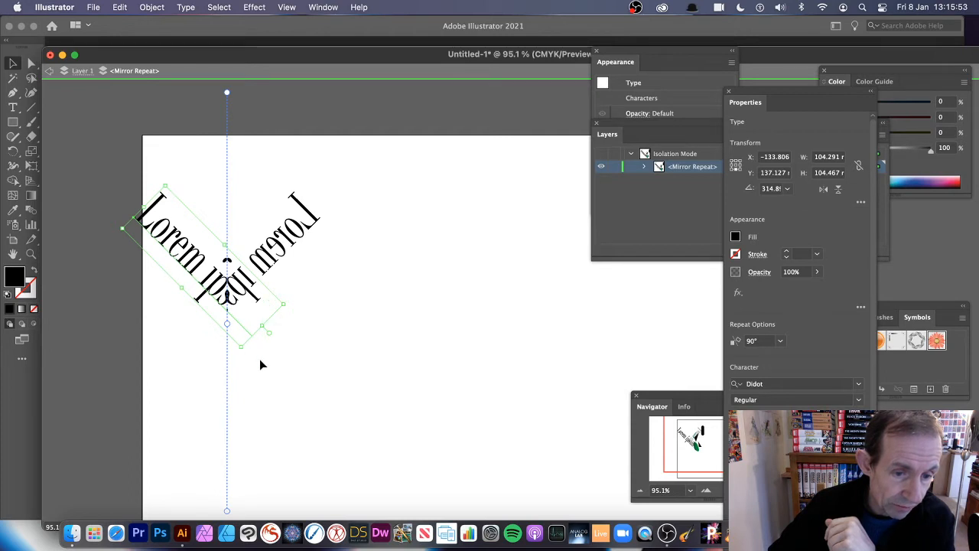
pyautogui.moveTo(289, 285)
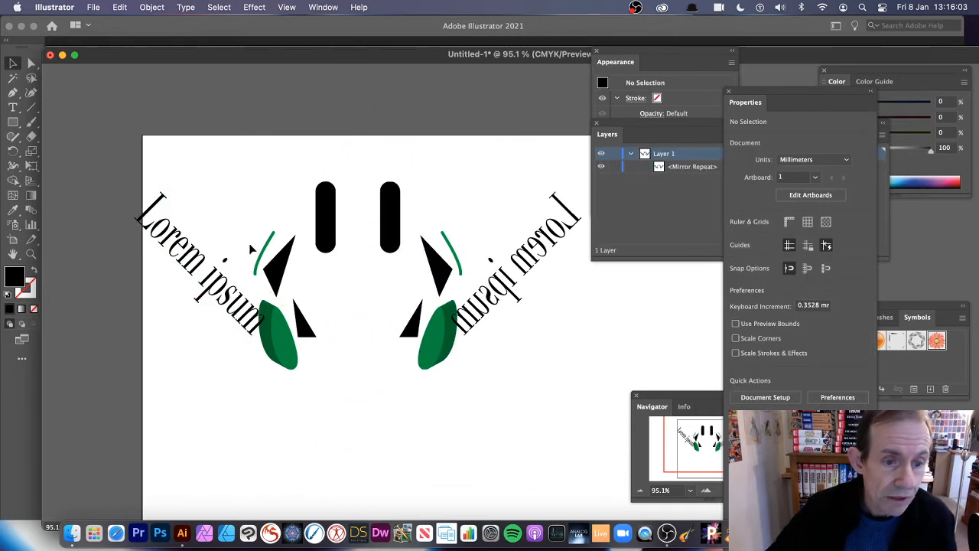
# Mirror-repeat the selected rotated cluster again, adding a second reflected copy across a vertical axis
pyautogui.click(383, 291)
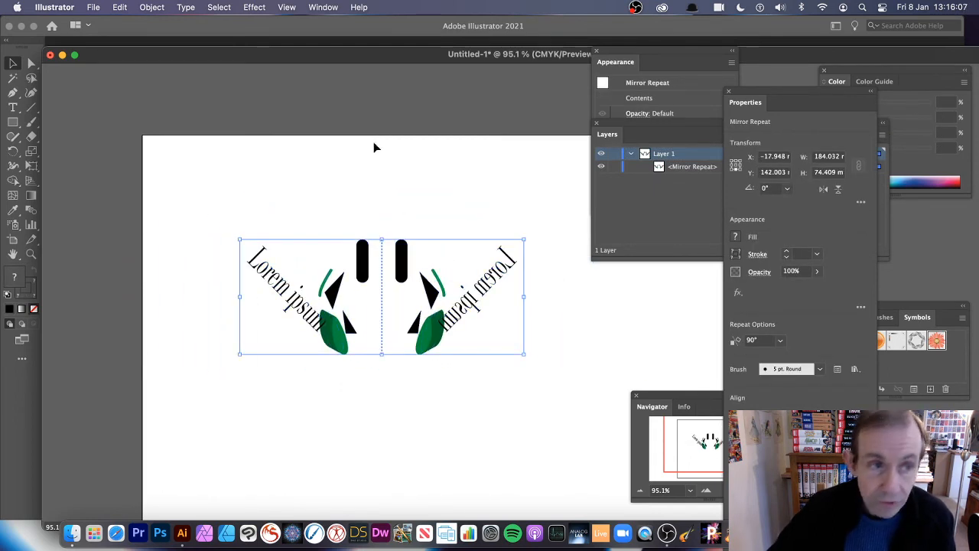
pyautogui.click(151, 7)
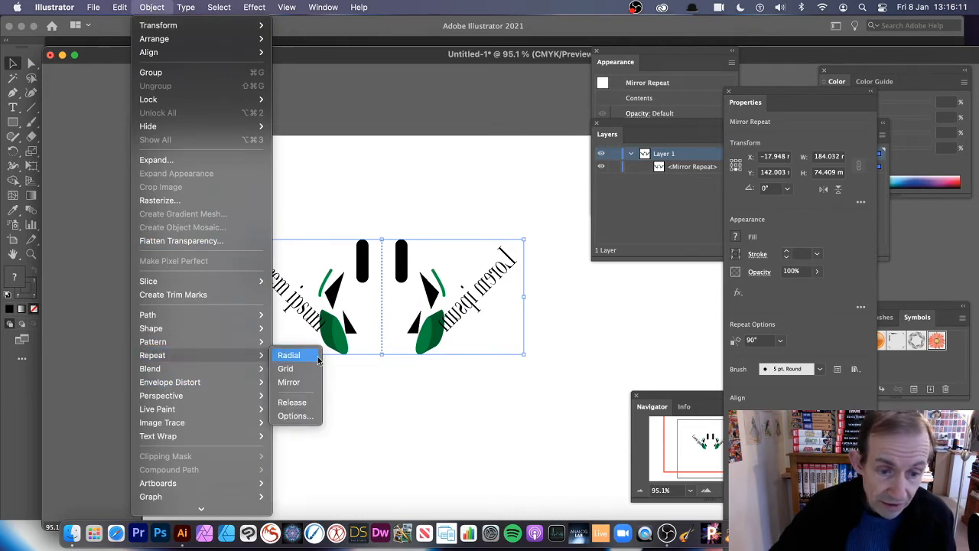
pyautogui.moveTo(289, 382)
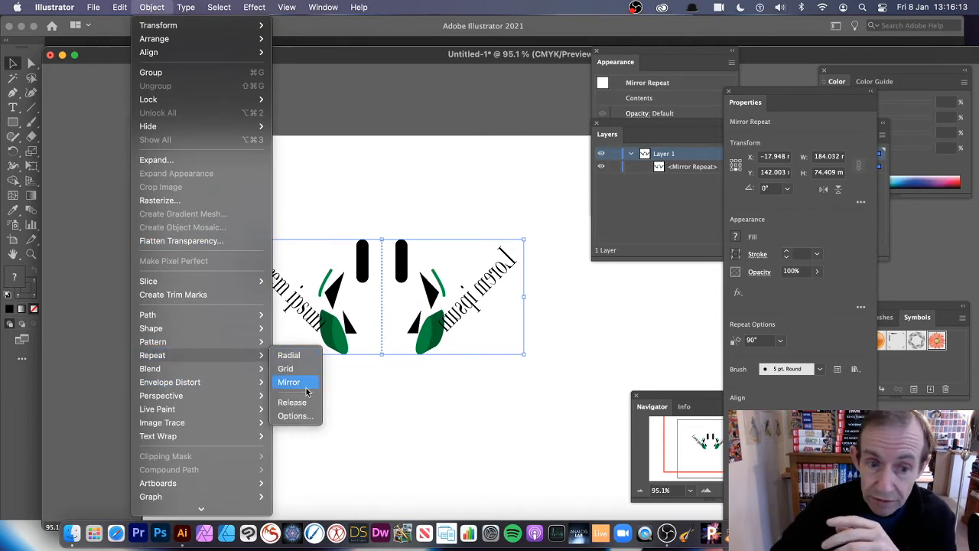
pyautogui.click(289, 382)
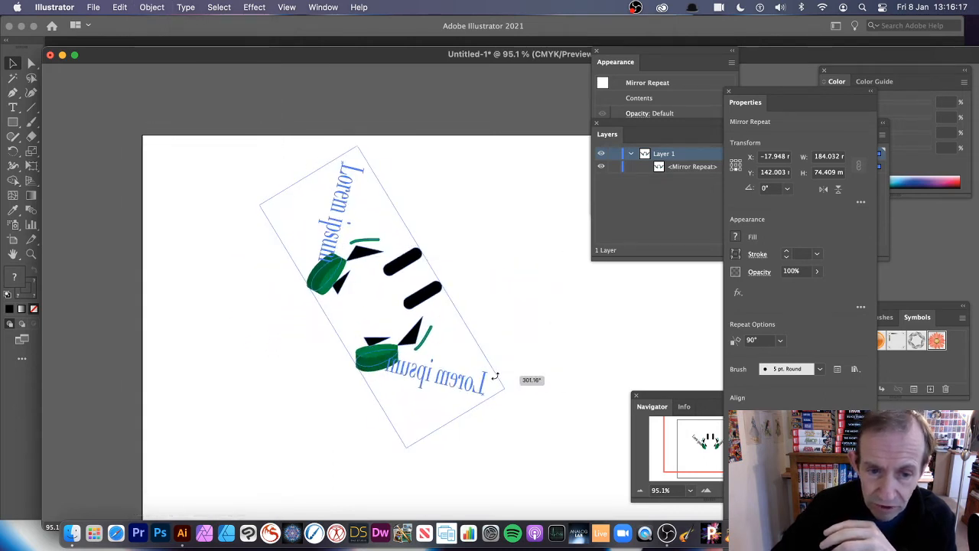
pyautogui.click(152, 6)
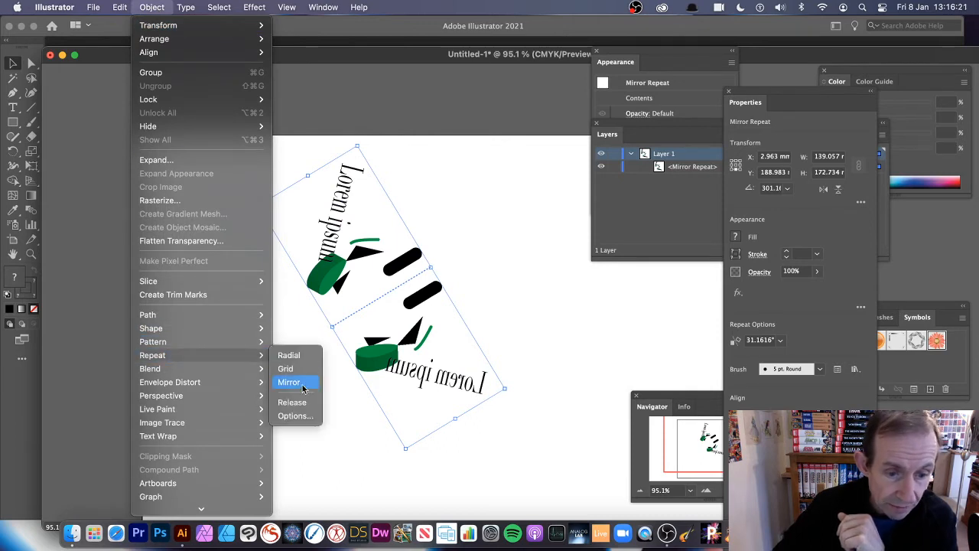
pyautogui.click(289, 382)
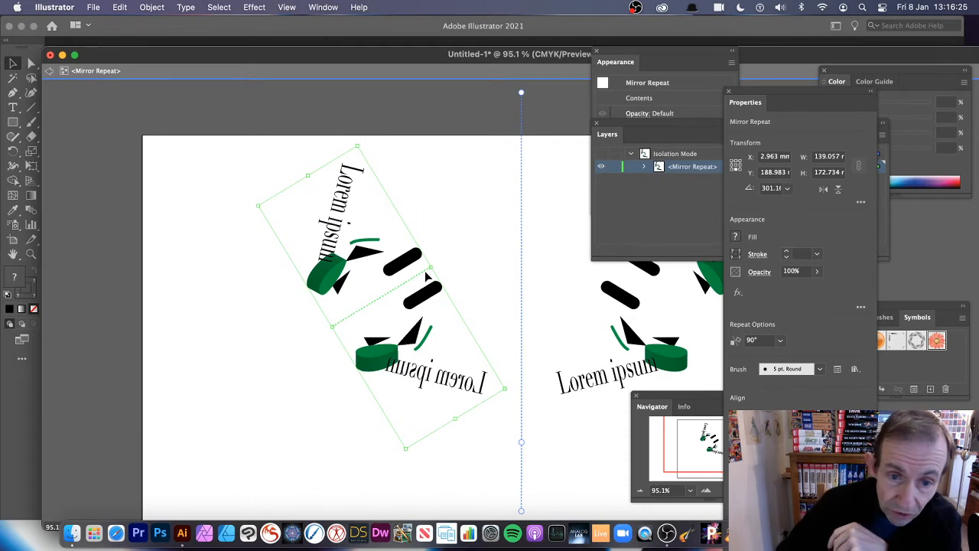
pyautogui.moveTo(527, 279)
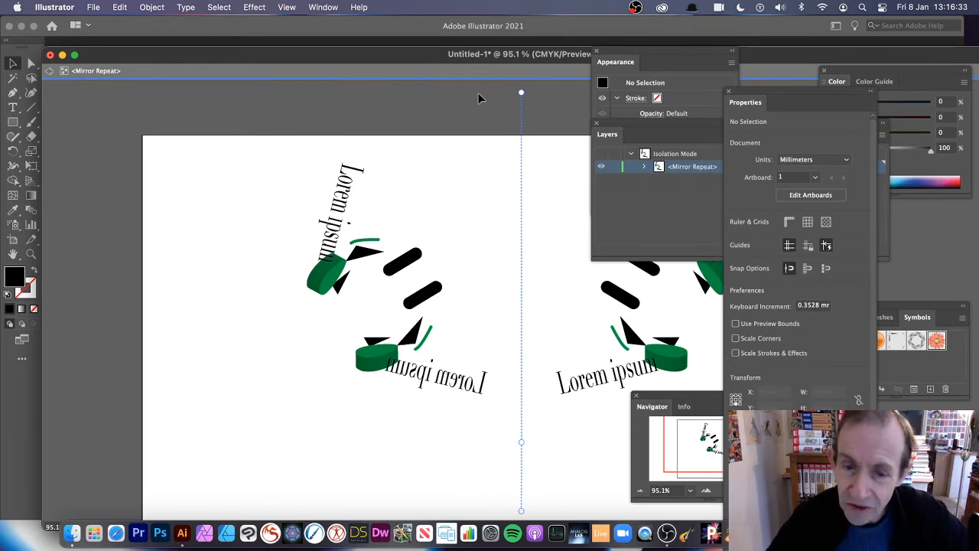
pyautogui.moveTo(524, 370)
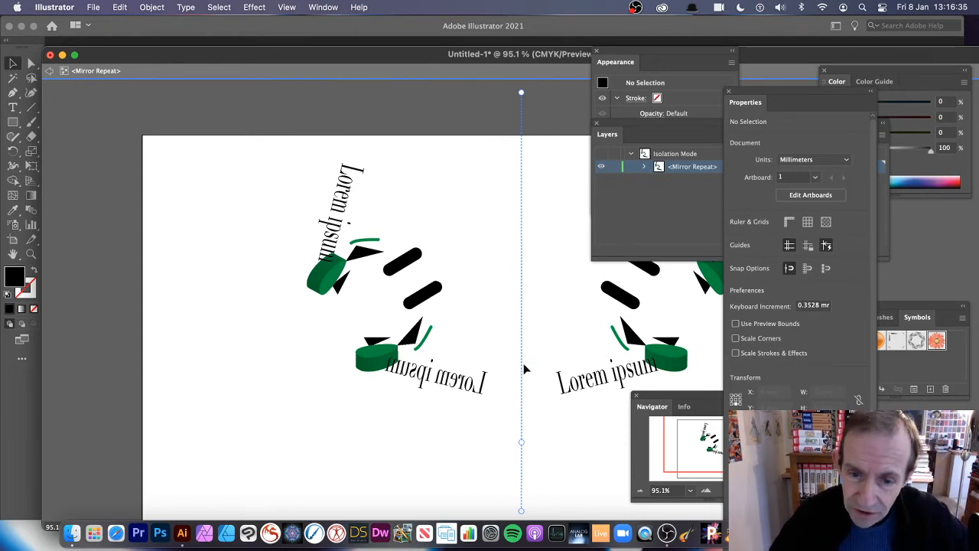
pyautogui.moveTo(523, 444)
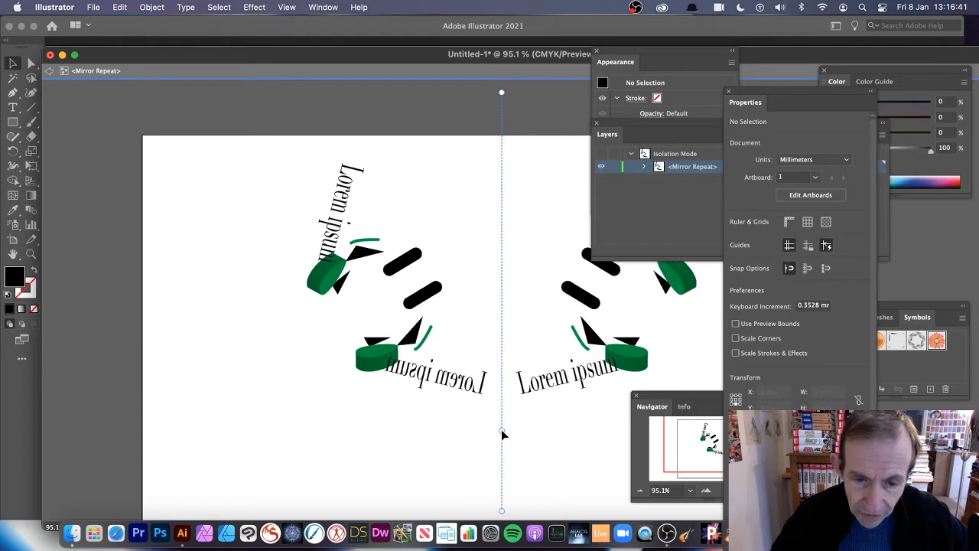
# Check the left and nested mirrored clusters, then exit Mirror Repeat isolation mode
pyautogui.click(368, 252)
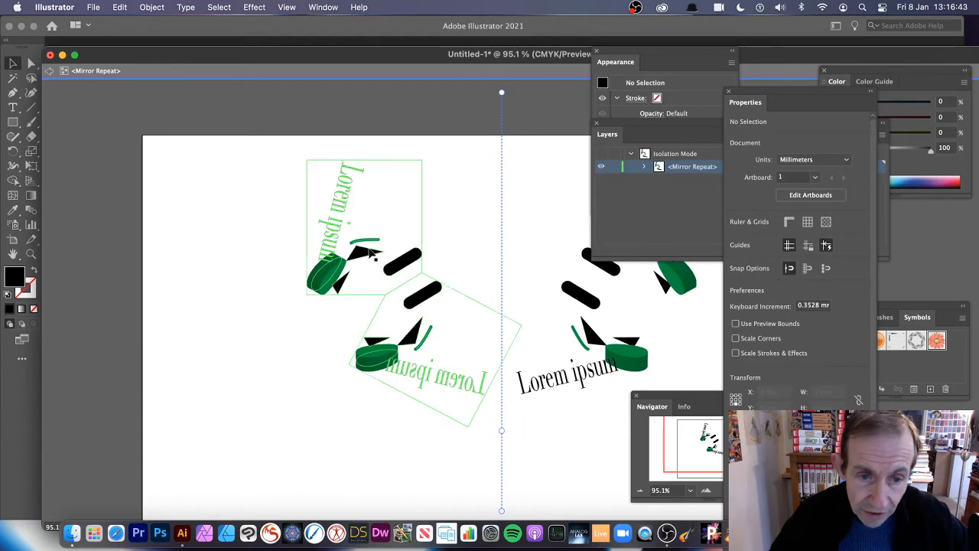
pyautogui.click(414, 337)
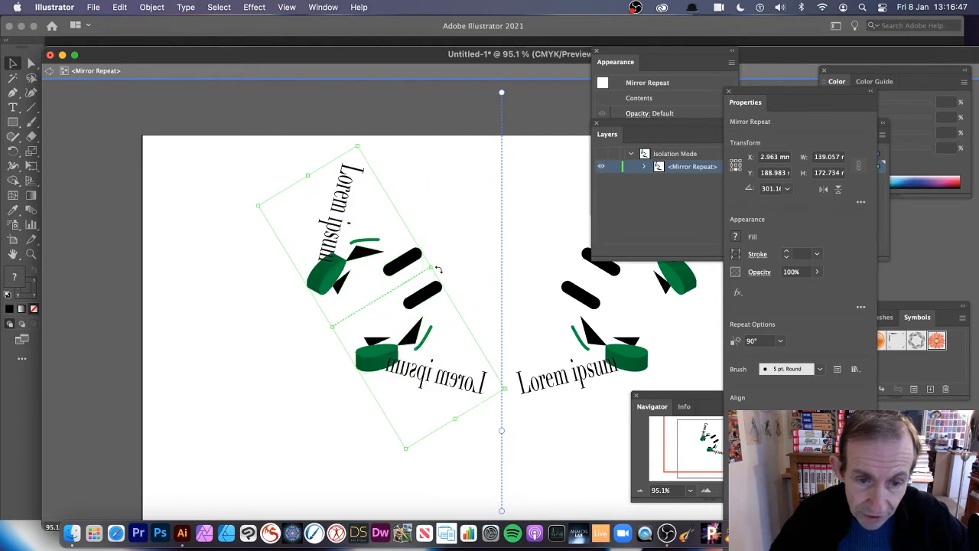
pyautogui.moveTo(333, 328)
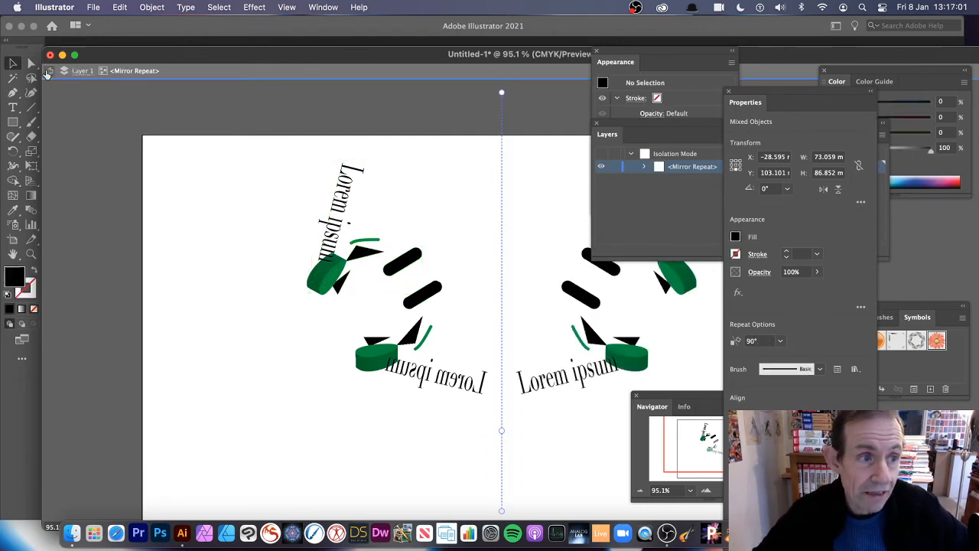
pyautogui.click(407, 215)
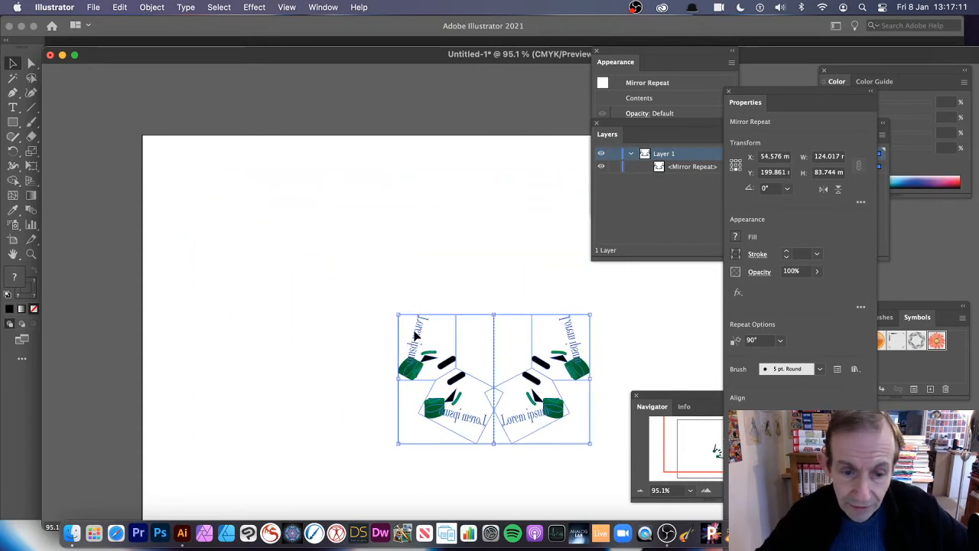
# Apply Object > Repeat > Radial to the mirror-repeat design, making four rotated clusters
pyautogui.click(152, 7)
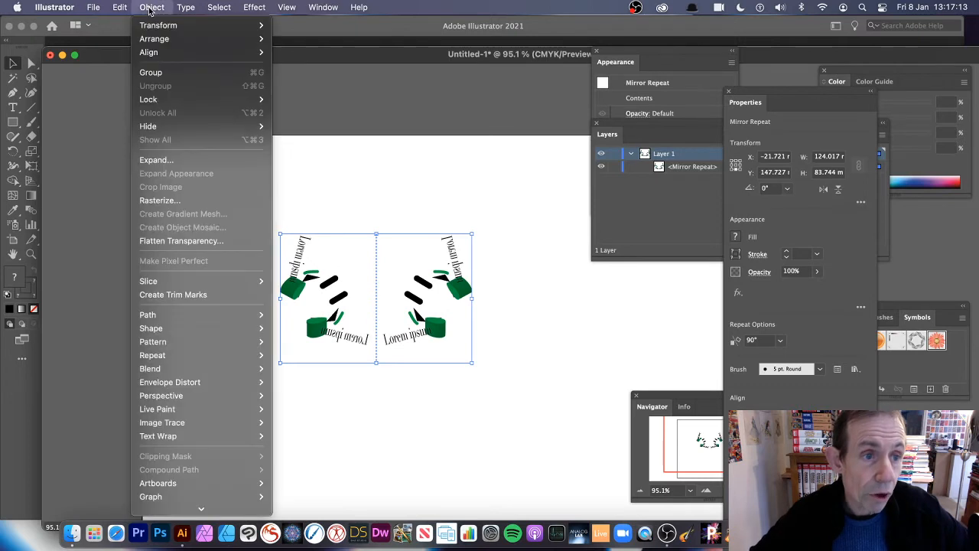
pyautogui.moveTo(152, 355)
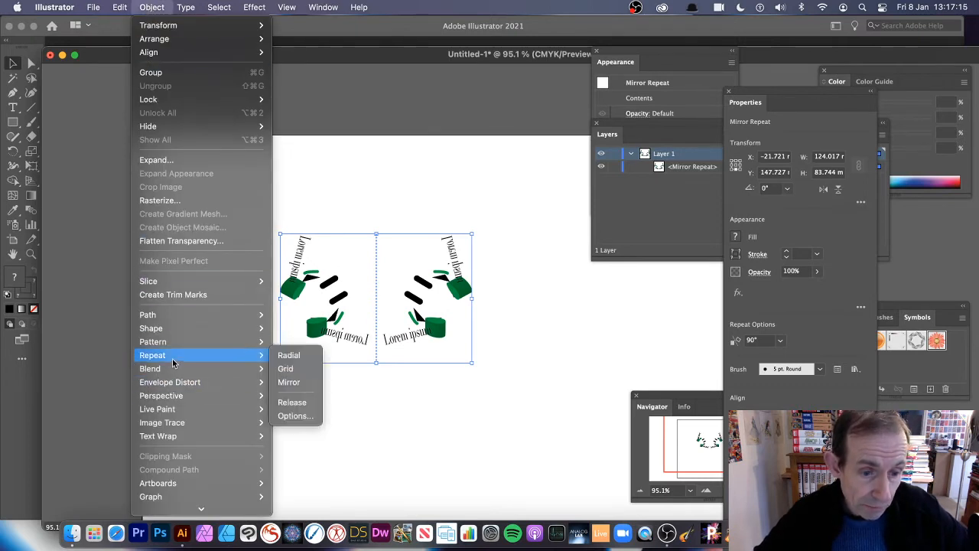
pyautogui.moveTo(289, 354)
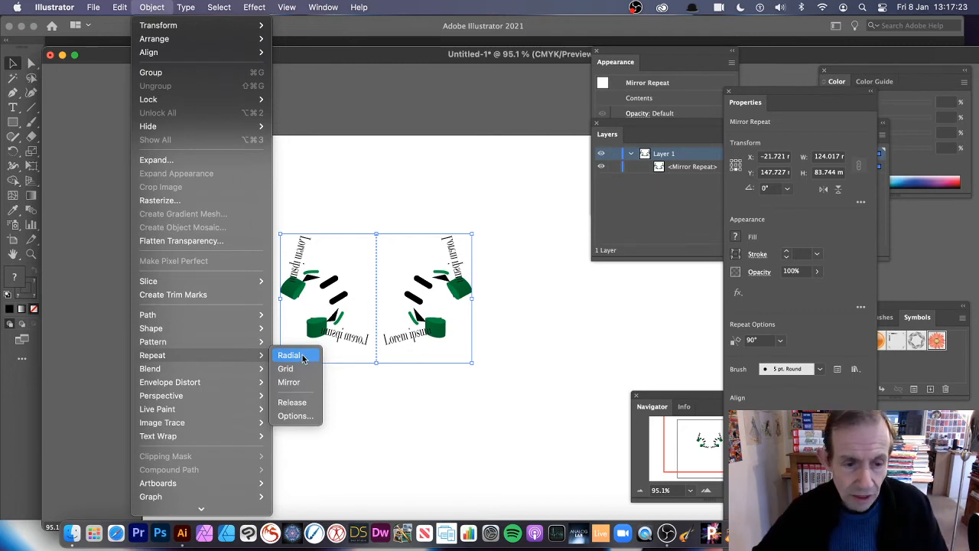
pyautogui.click(290, 354)
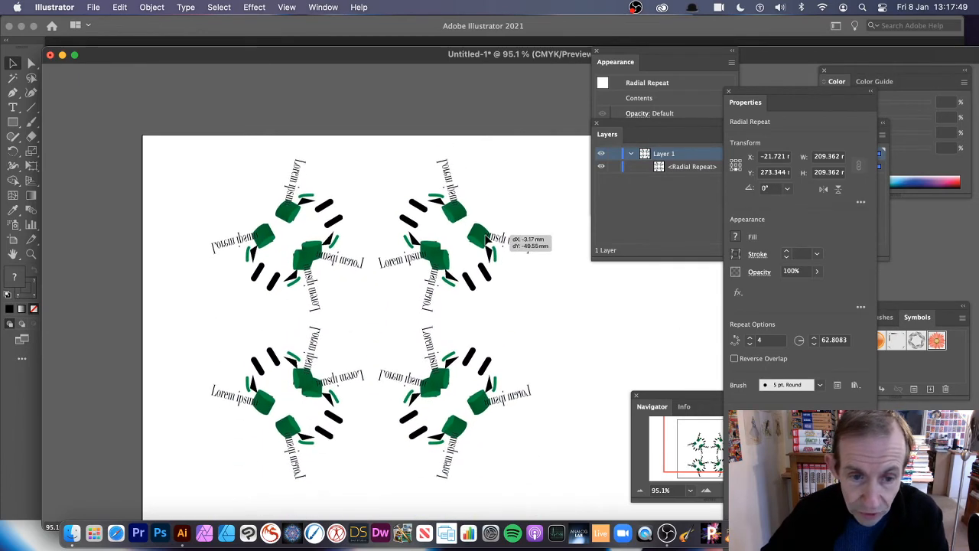
# Enlarge the radial repeat's radius and rotate the four clusters into a continuous wreath
pyautogui.moveTo(486, 241); pyautogui.dragTo(375, 216)
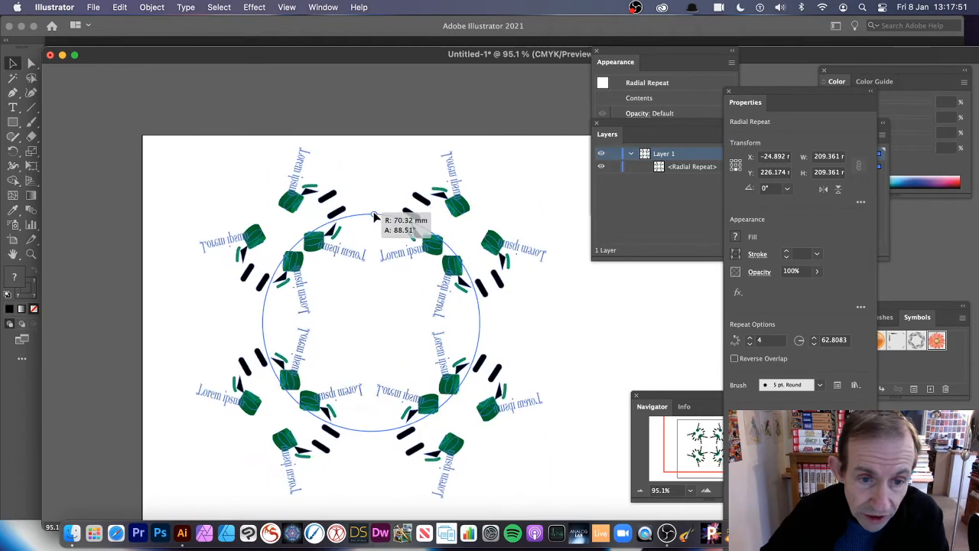
pyautogui.moveTo(373, 216); pyautogui.dragTo(459, 358)
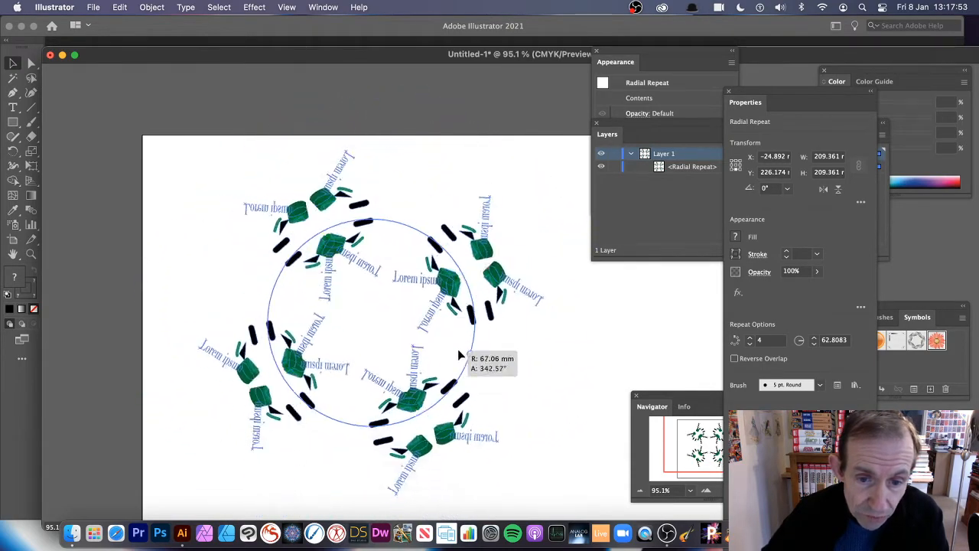
pyautogui.moveTo(459, 354); pyautogui.dragTo(480, 354)
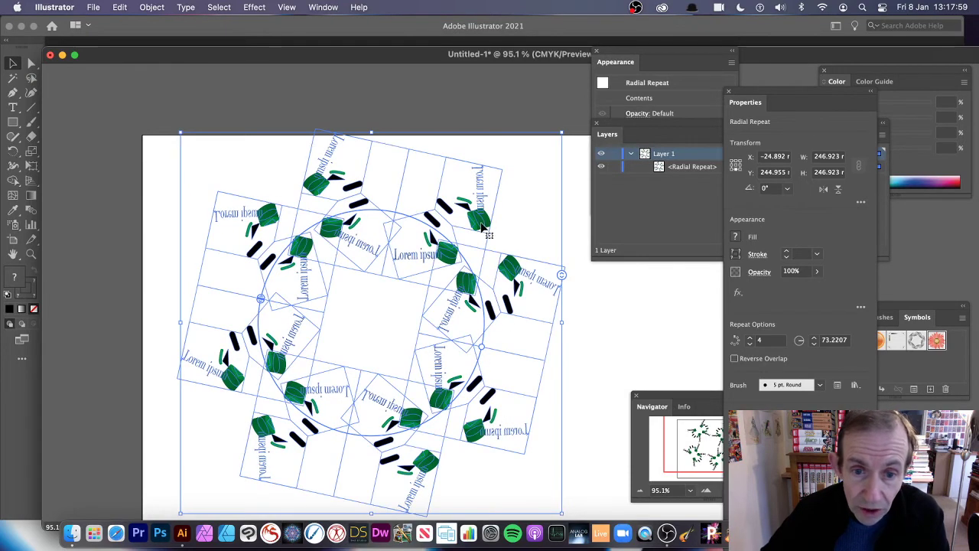
pyautogui.moveTo(476, 224)
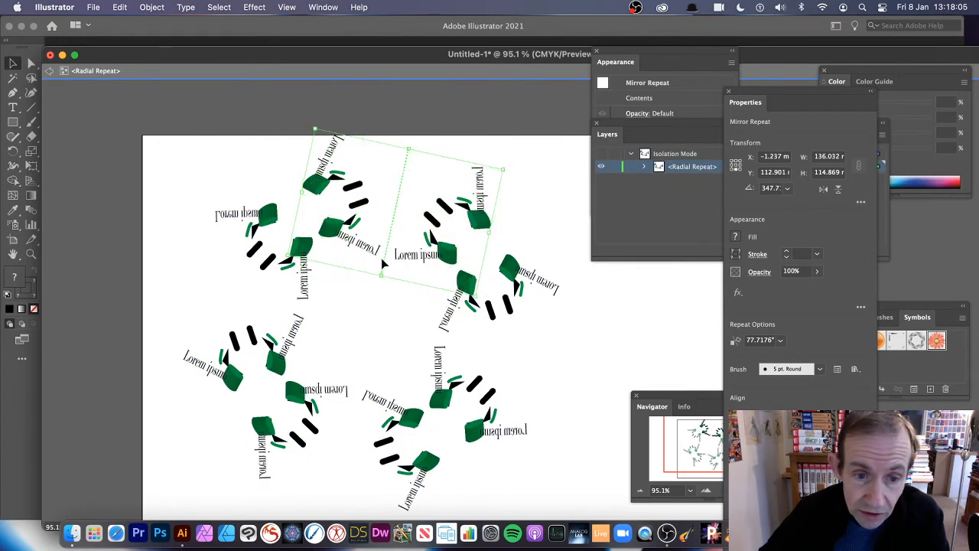
pyautogui.moveTo(381, 276); pyautogui.dragTo(378, 284)
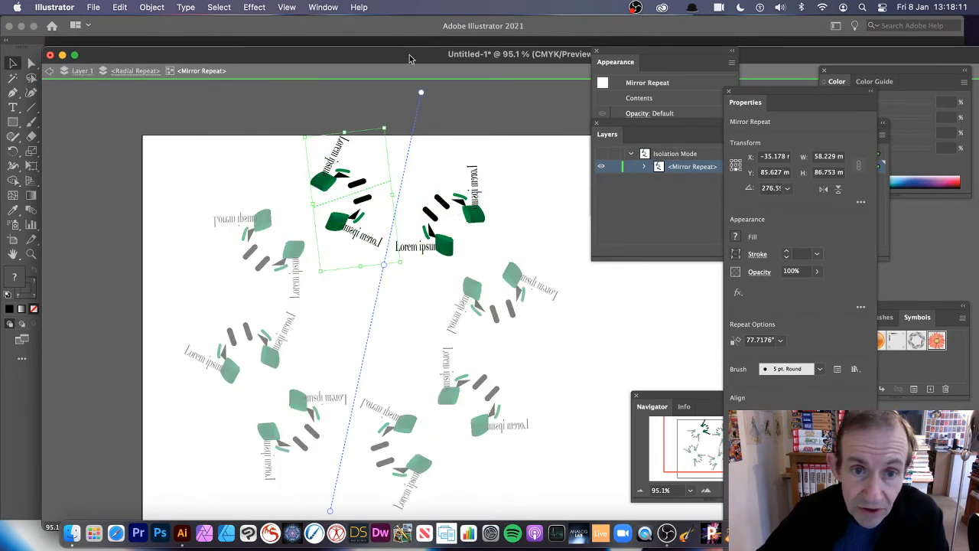
pyautogui.moveTo(421, 92); pyautogui.dragTo(436, 93)
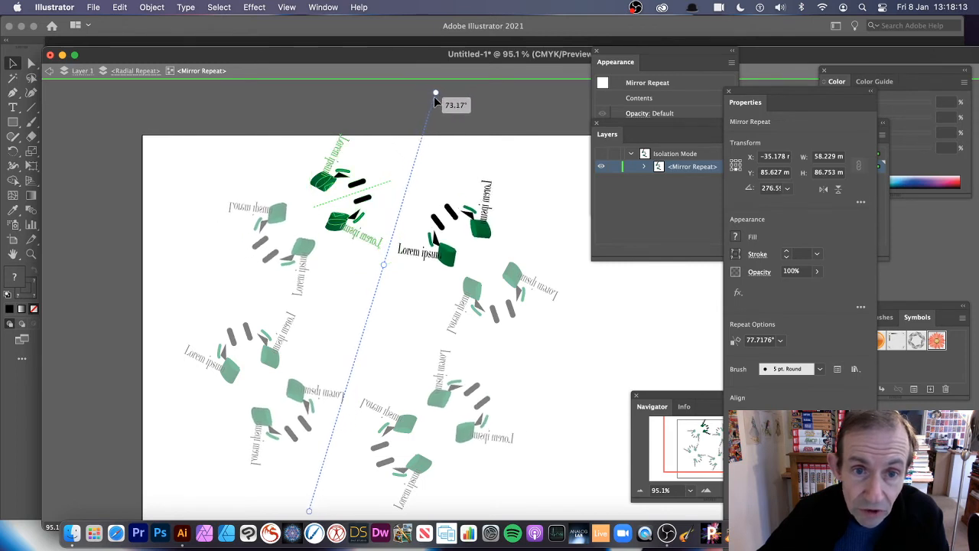
pyautogui.moveTo(436, 92); pyautogui.dragTo(371, 93)
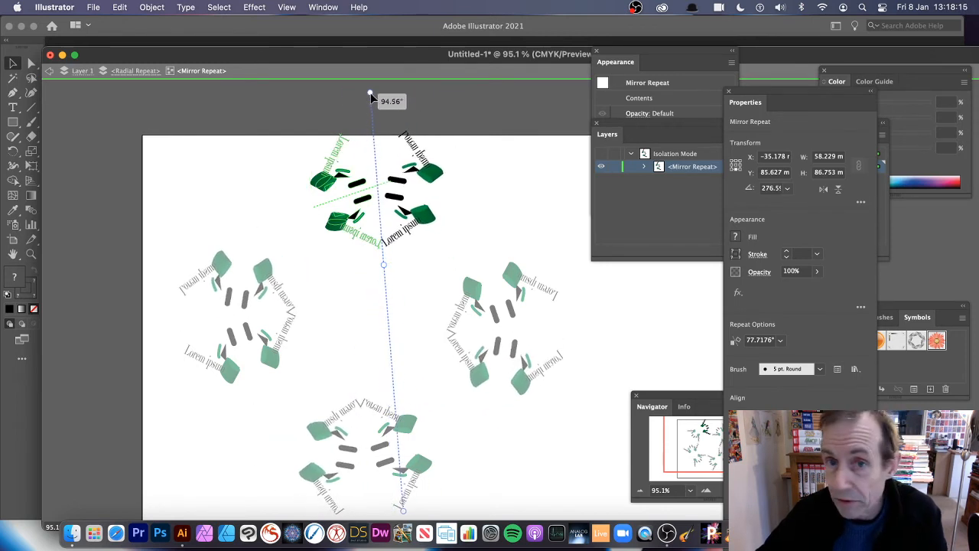
pyautogui.moveTo(371, 96); pyautogui.dragTo(493, 185)
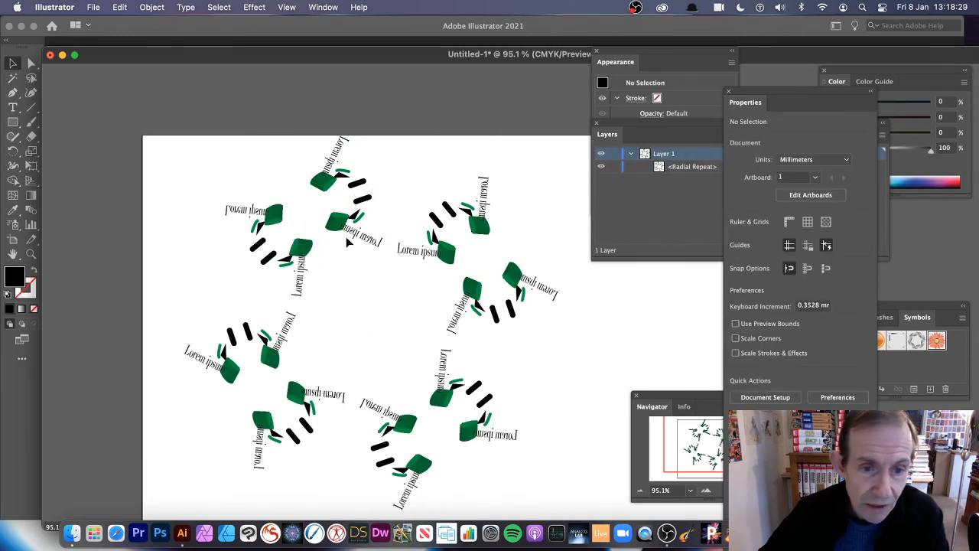
# Shrink the radial repeat's radius and rotate so clusters overlap in pairs, then expand it
pyautogui.click(482, 357)
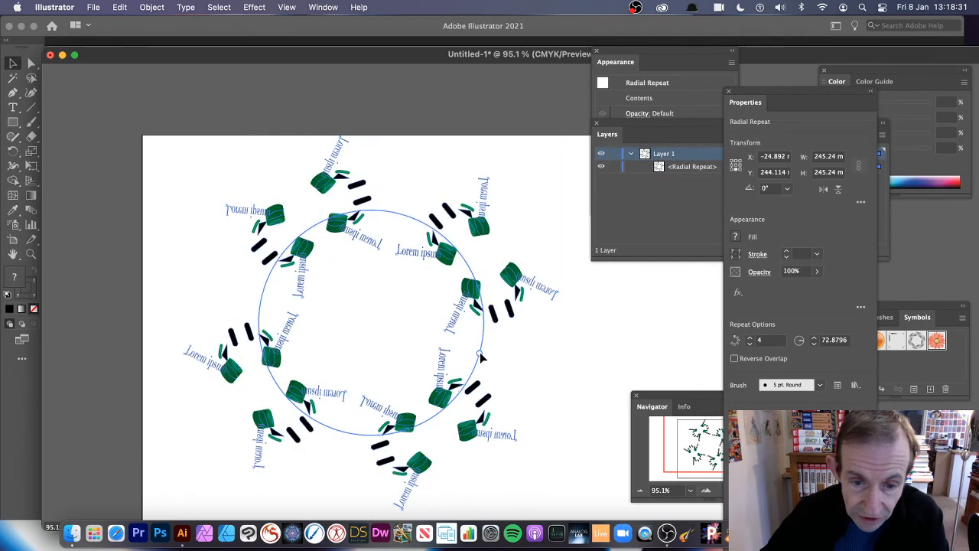
pyautogui.moveTo(482, 357); pyautogui.dragTo(448, 271)
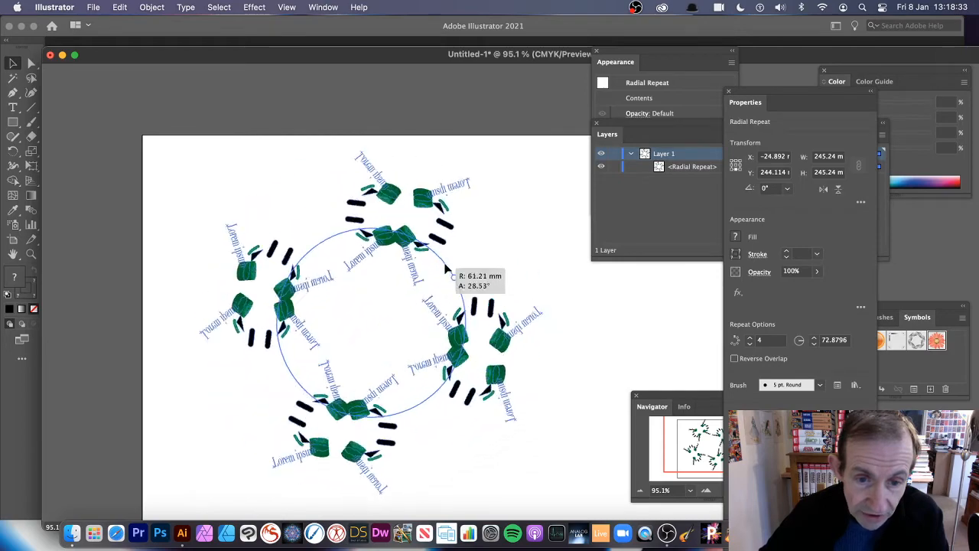
pyautogui.moveTo(447, 271); pyautogui.dragTo(348, 260)
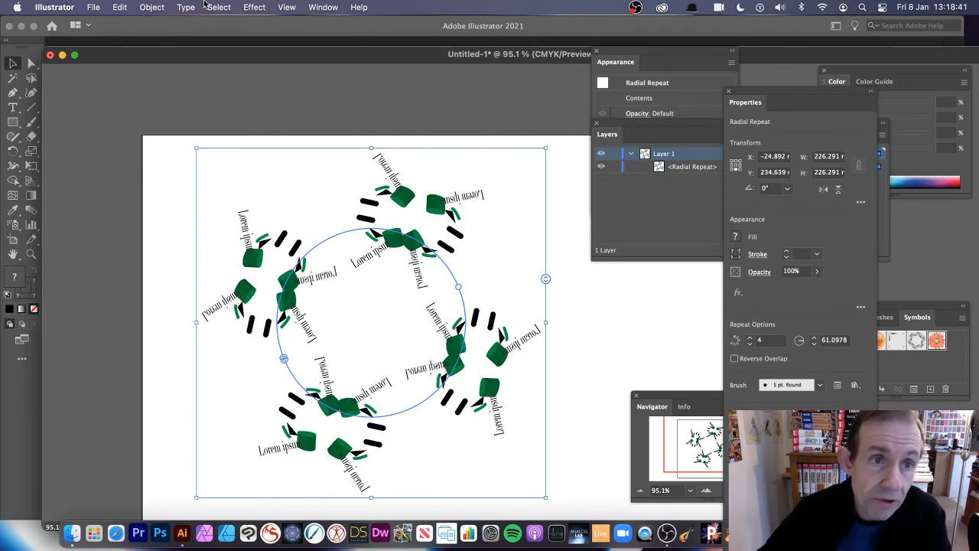
pyautogui.click(254, 7)
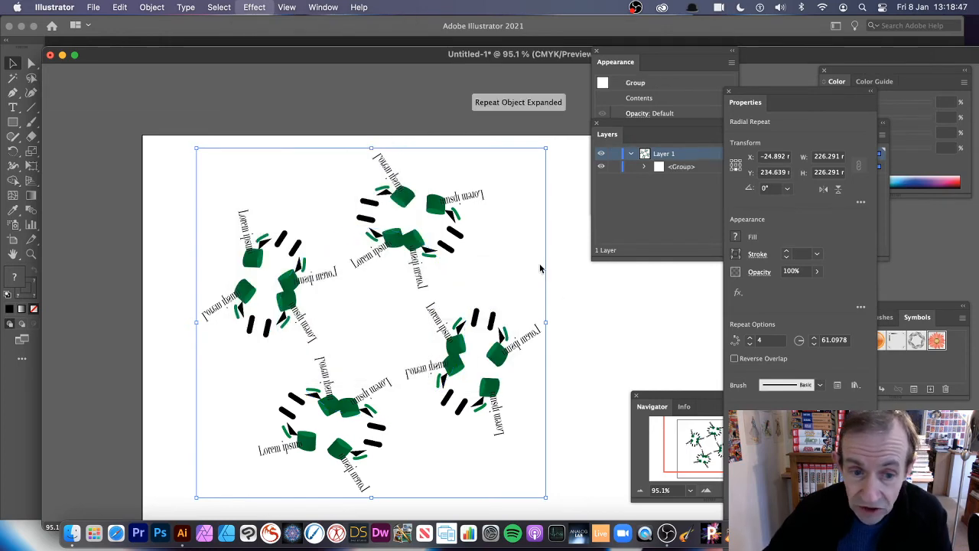
# Apply a 6.404-pixel Gaussian Blur to the expanded group of clusters
pyautogui.click(254, 6)
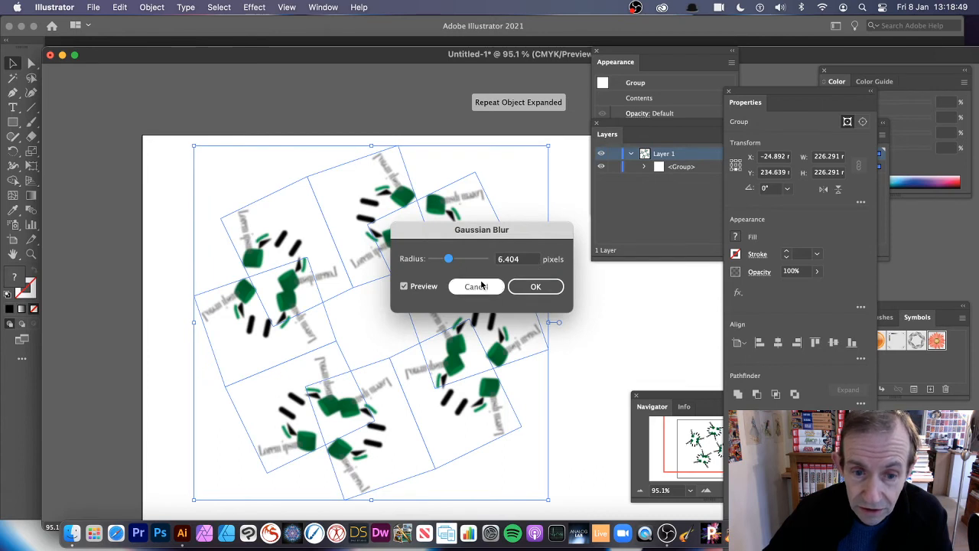
pyautogui.click(536, 287)
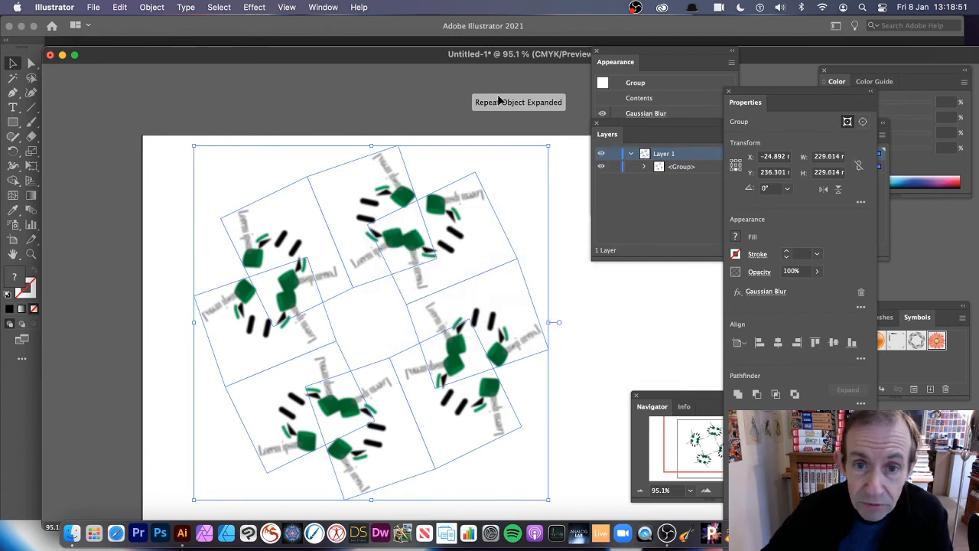
pyautogui.moveTo(559, 106)
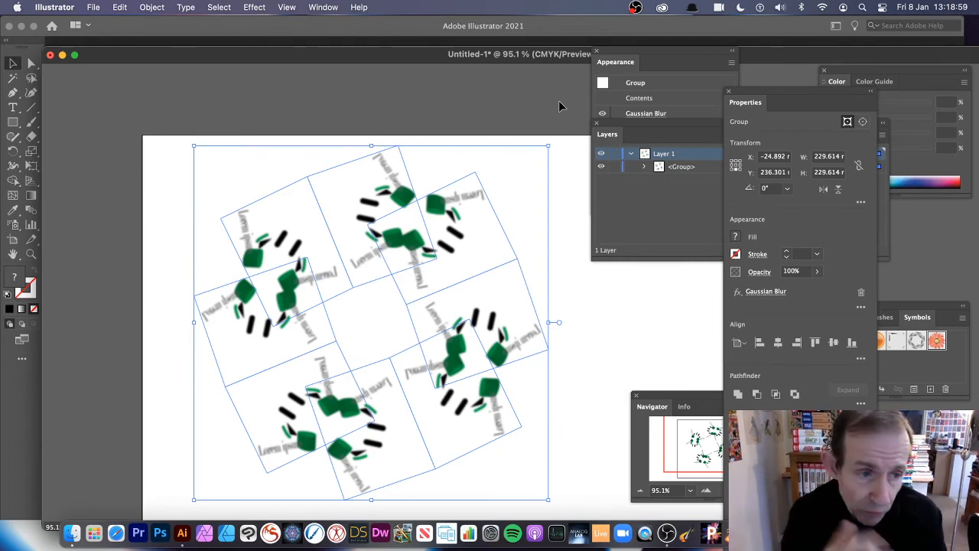
# Undo the blur and expansion, then enlarge the live radial repeat's radius
pyautogui.click(119, 7)
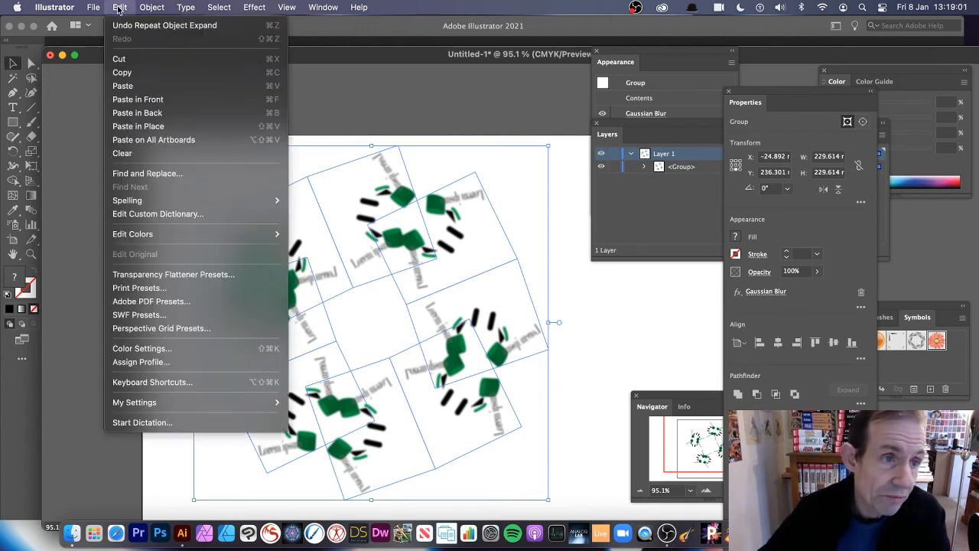
pyautogui.click(164, 26)
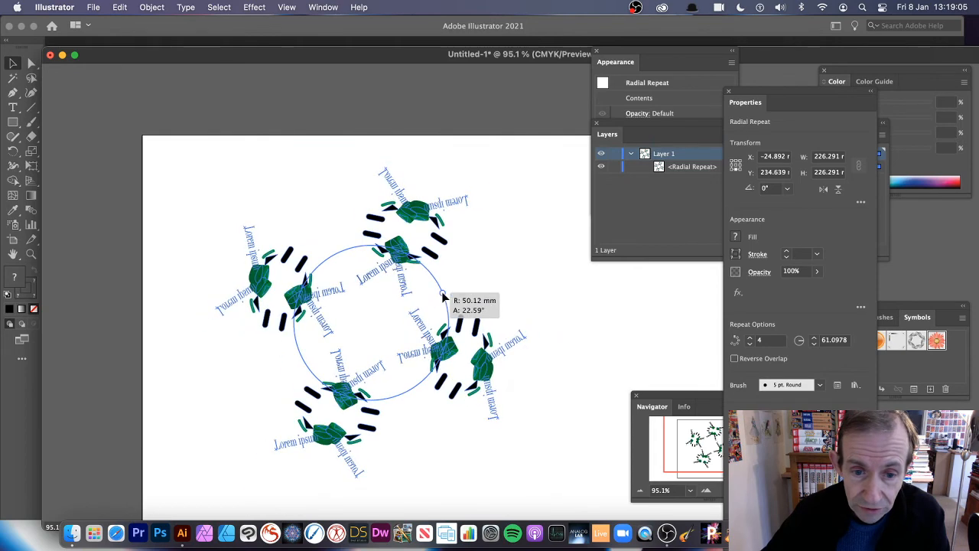
pyautogui.moveTo(443, 297); pyautogui.dragTo(394, 217)
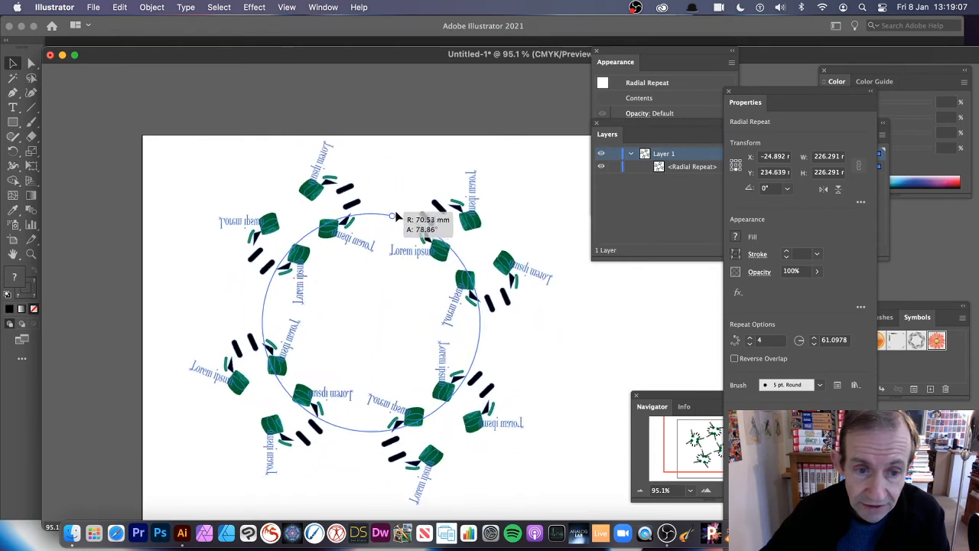